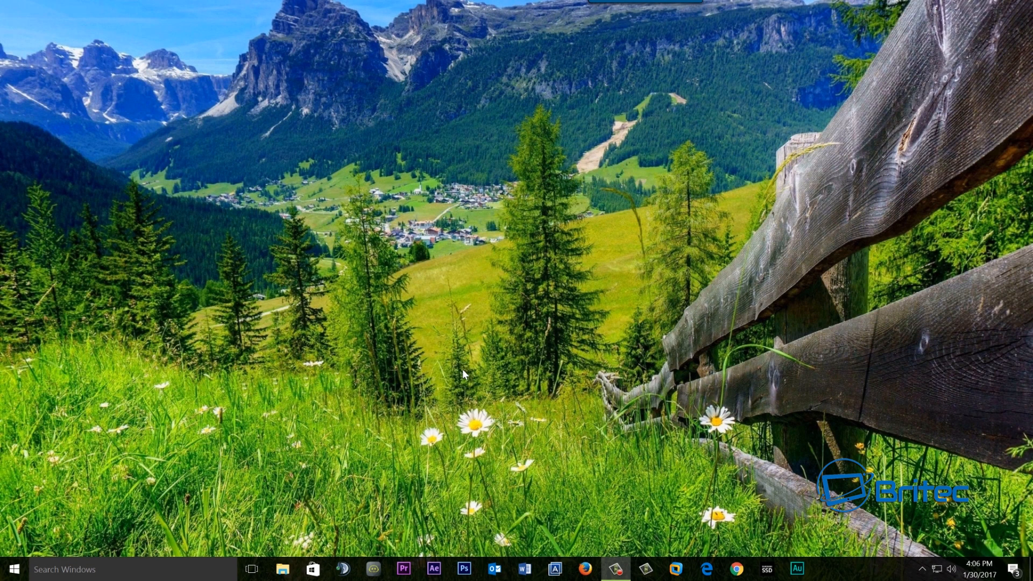
mouse_move(484, 421)
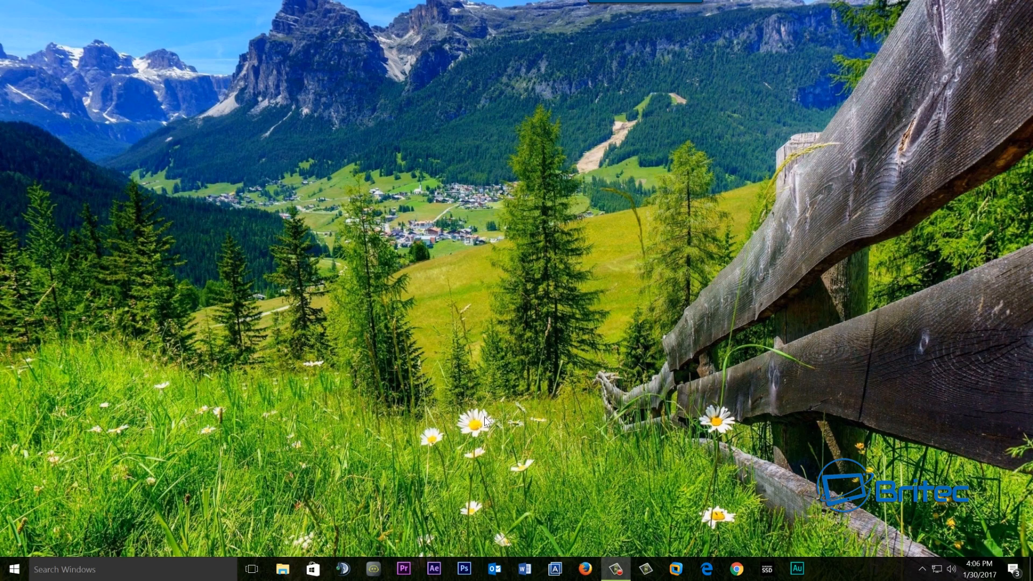
mouse_move(493, 368)
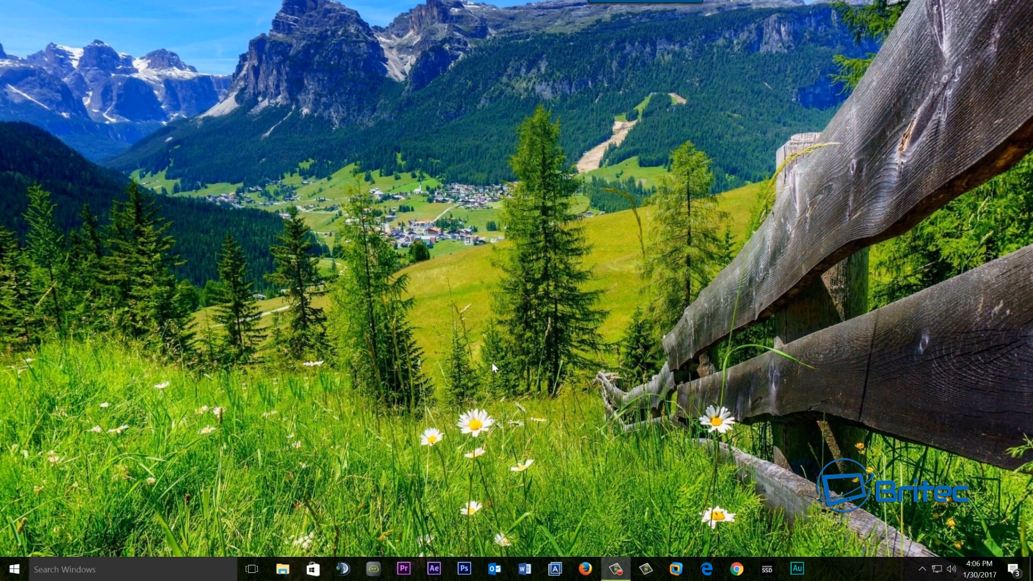
mouse_move(295, 431)
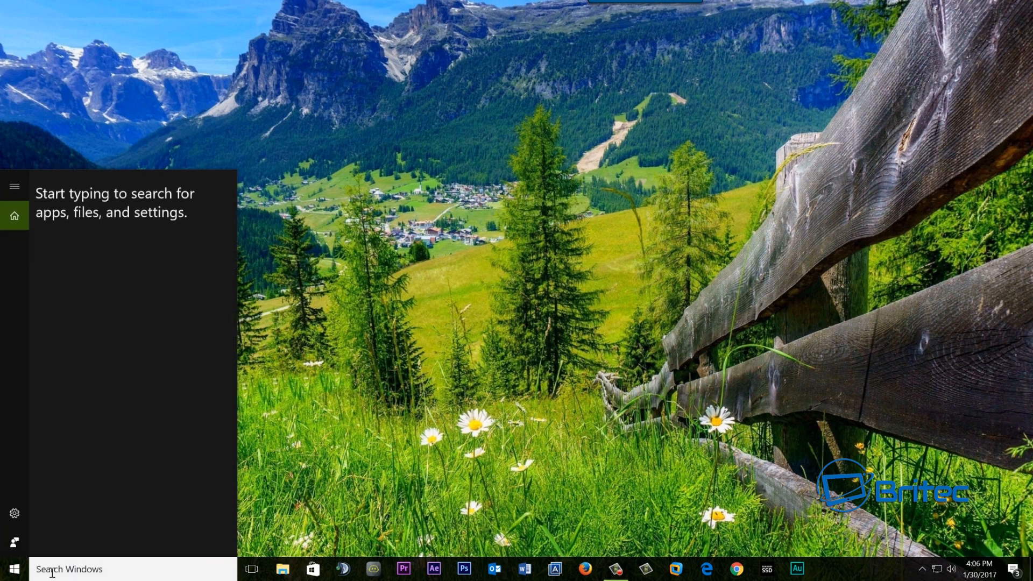
Step: Search Windows for 'paint' and launch the Paint desktop app
type("paint")
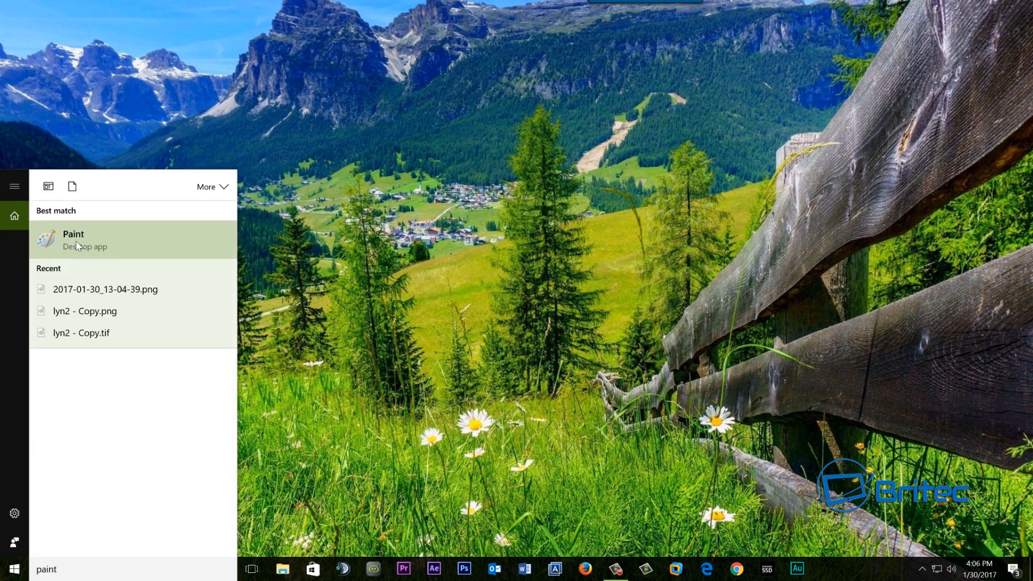
left_click(73, 239)
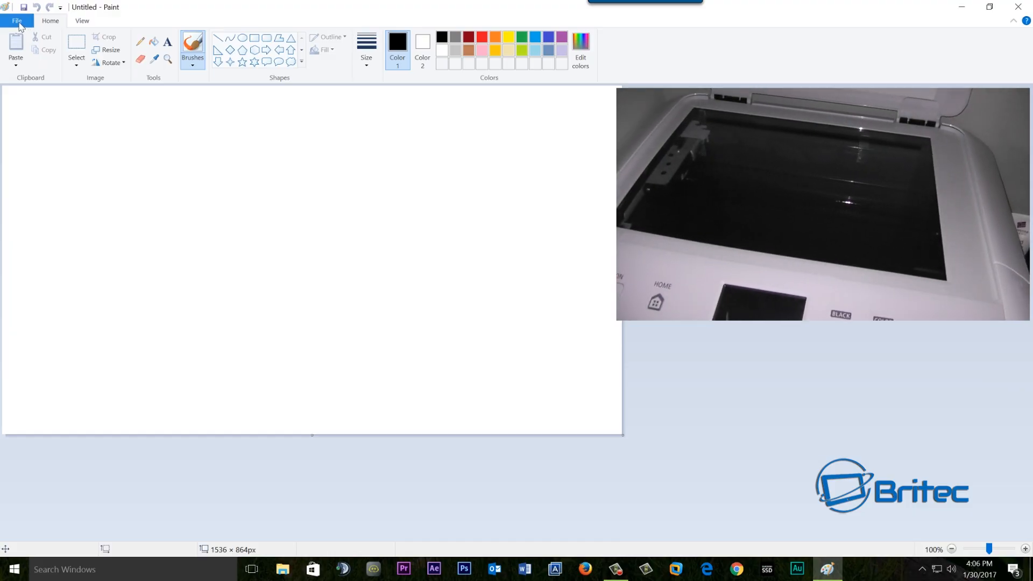
Step: Scan the paper page into Paint as a black-and-white picture or text
left_click(16, 21)
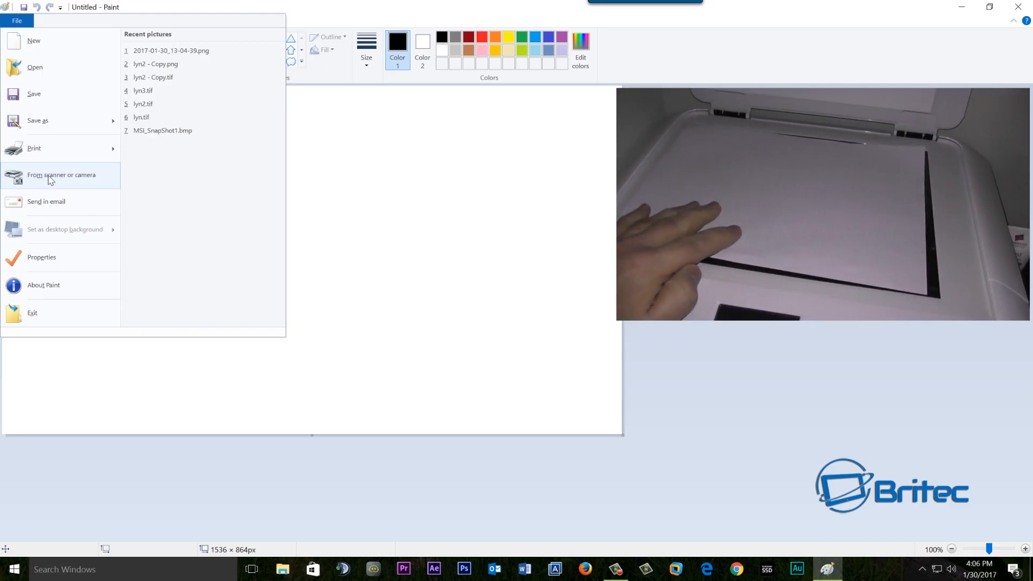
left_click(61, 175)
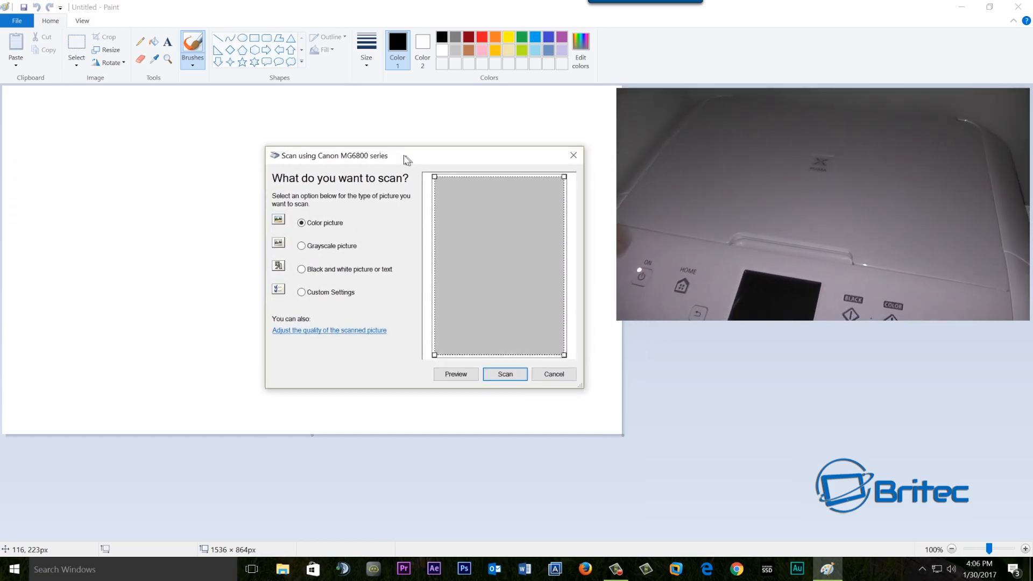
left_click(296, 266)
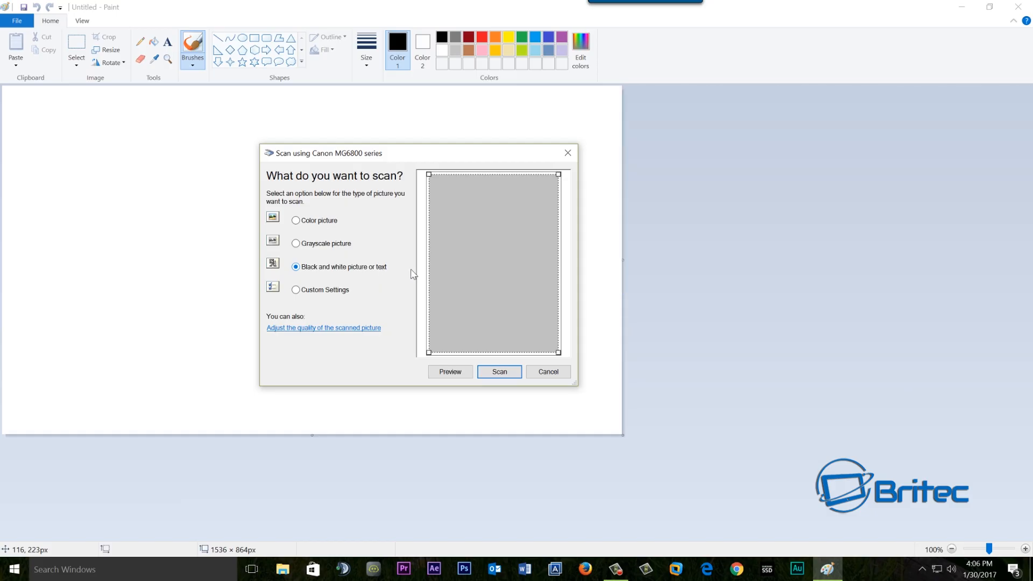
mouse_move(284, 282)
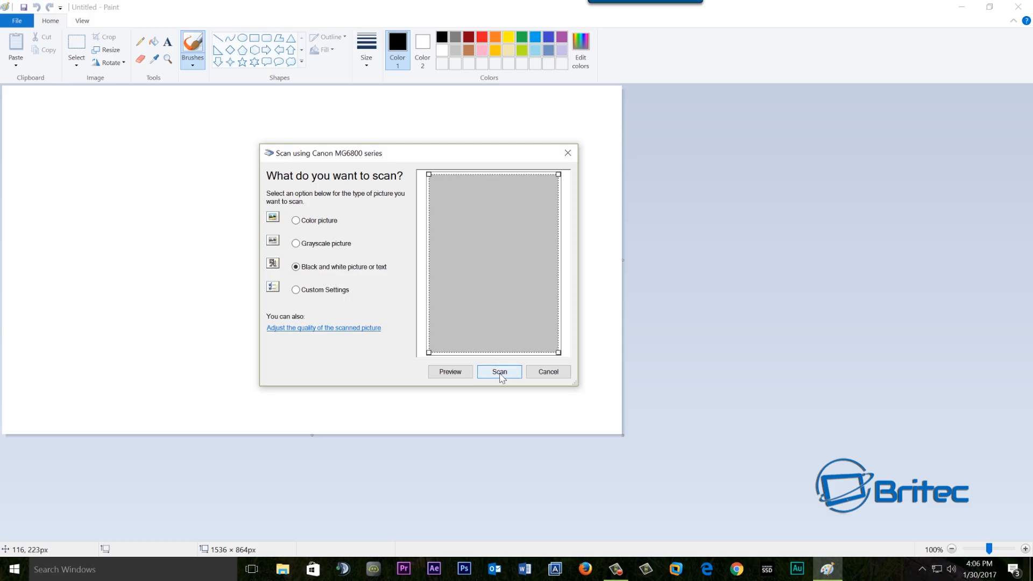
left_click(499, 372)
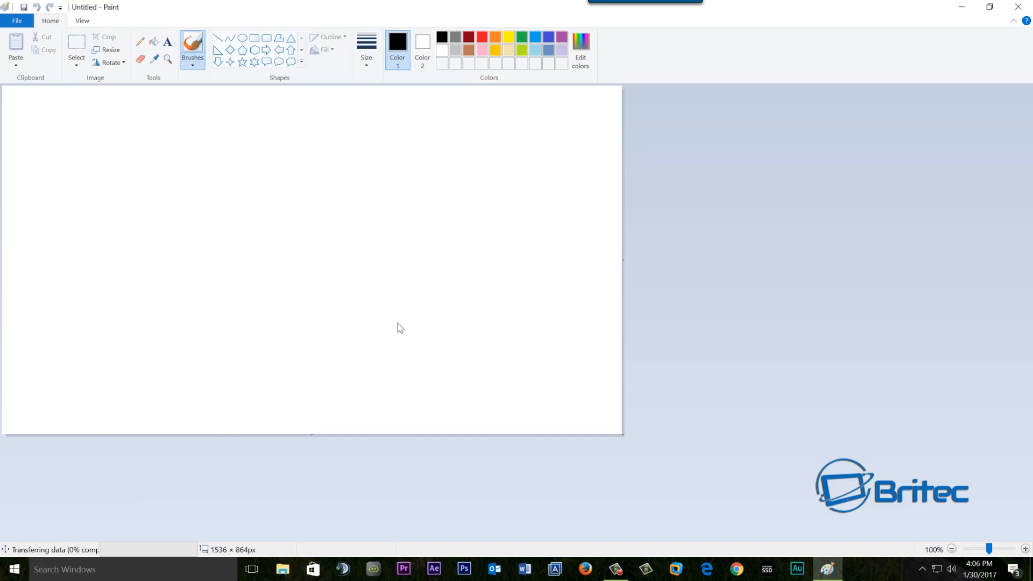
mouse_move(389, 313)
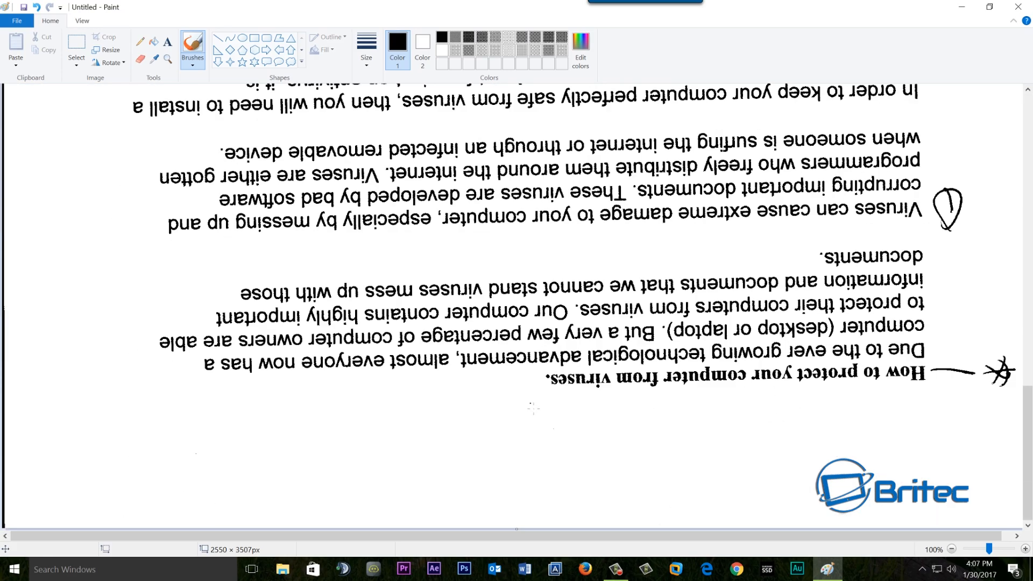
Step: Scroll through the scanned virus-protection page to check its orientation
scroll("down", 3)
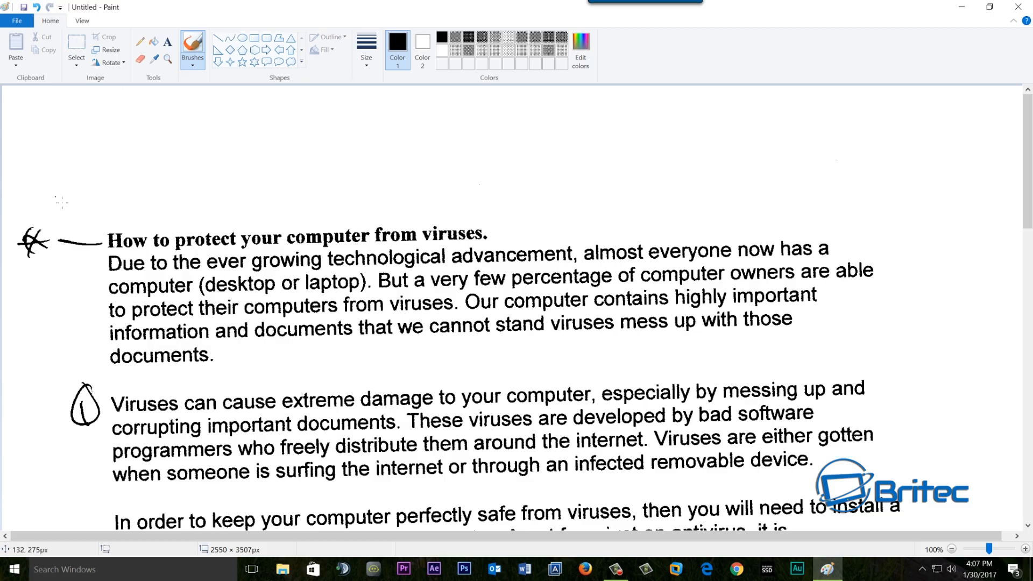
left_click(19, 20)
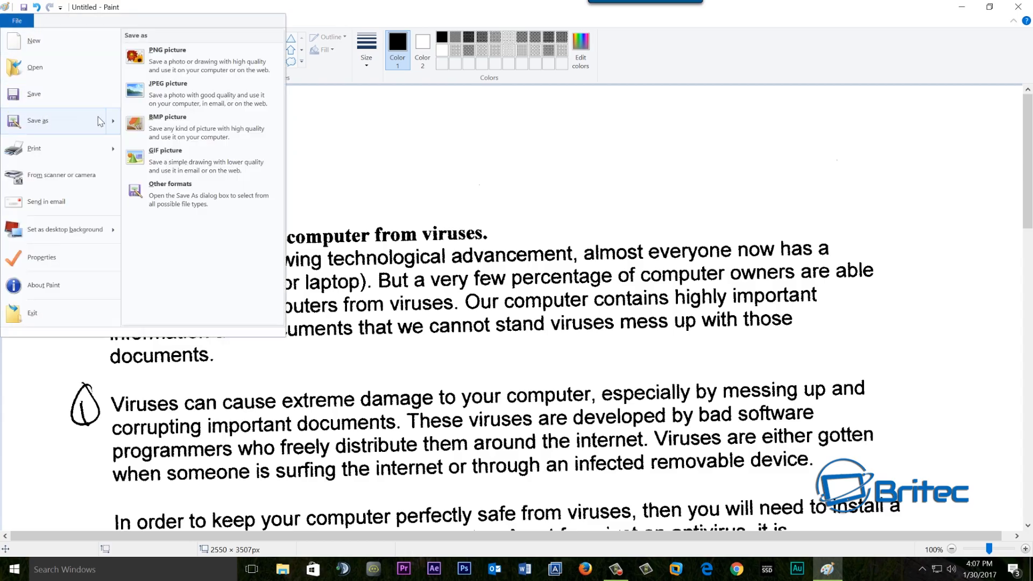
mouse_move(184, 200)
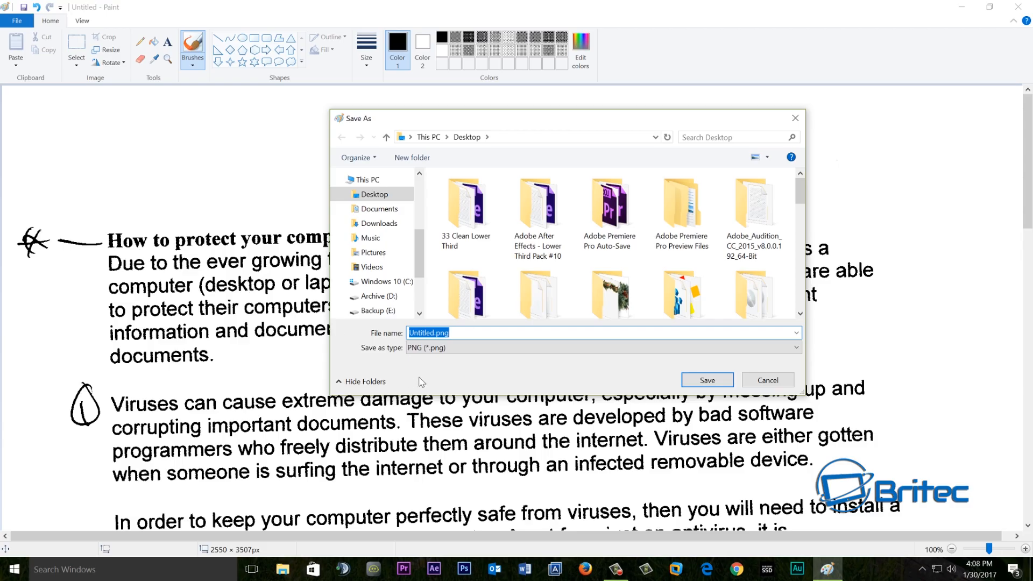
mouse_move(238, 368)
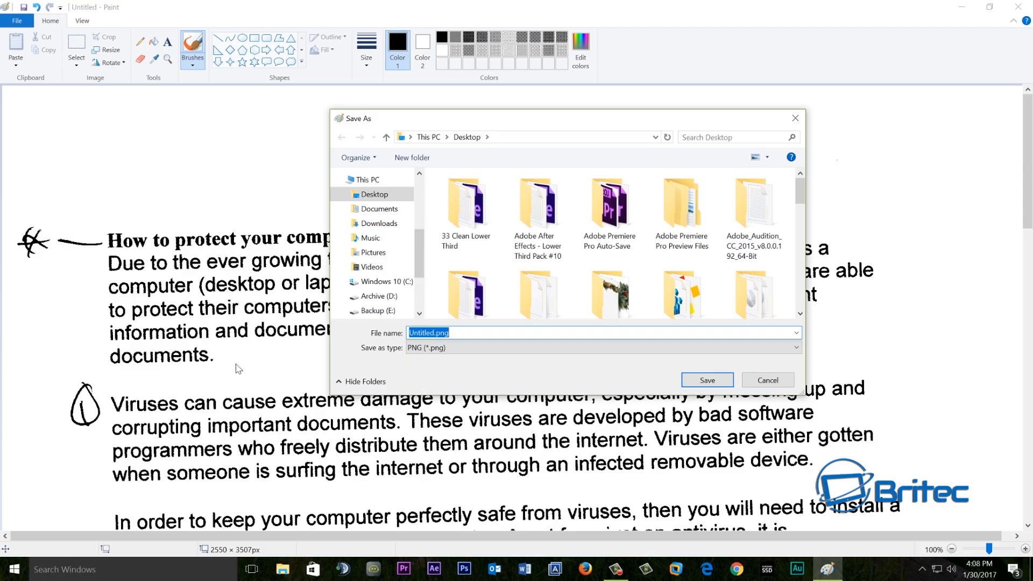
mouse_move(441, 359)
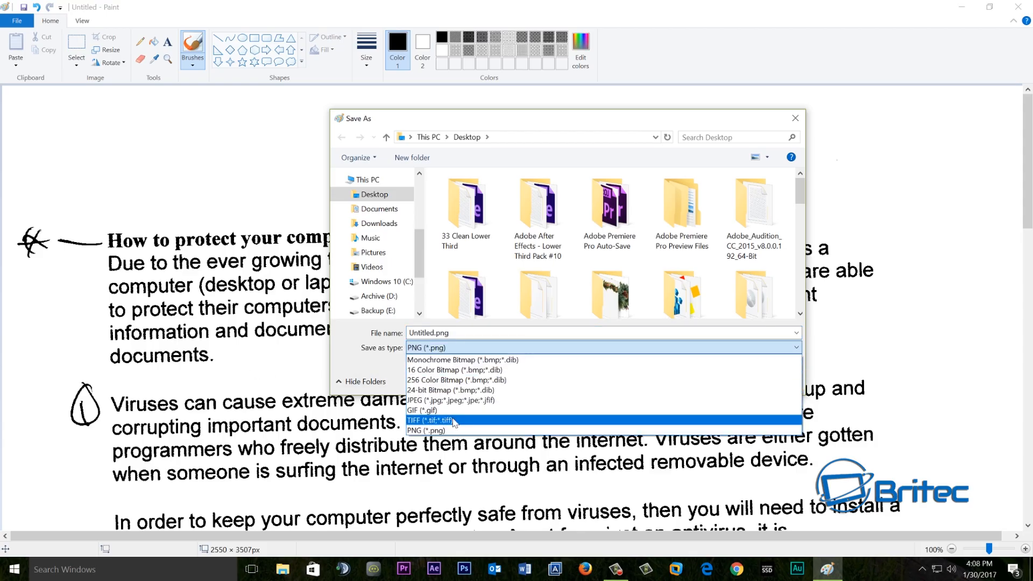
Step: Save the scan as a TIFF named work.tif on the Backup (E:) drive
left_click(428, 420)
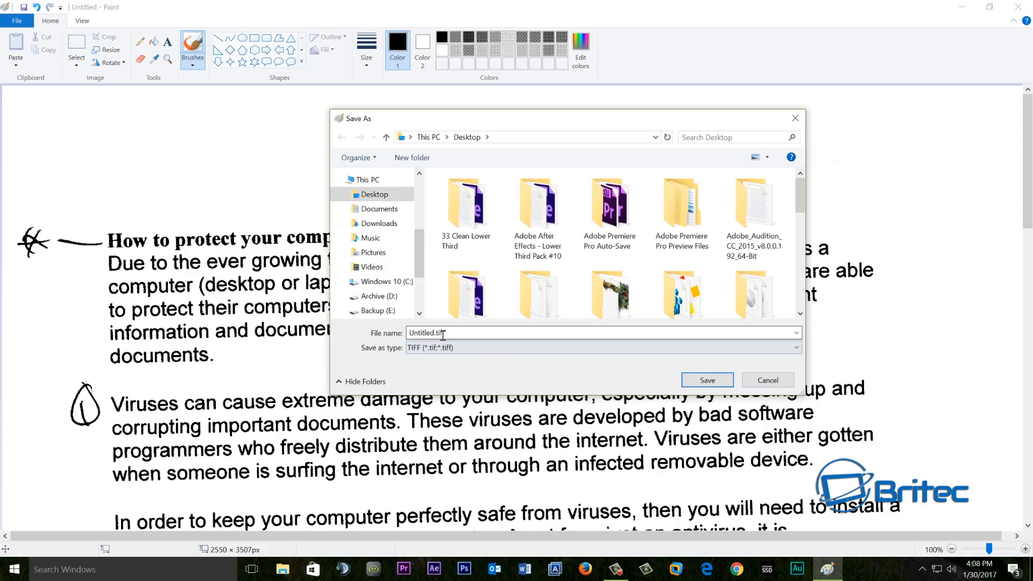
double_click(420, 333)
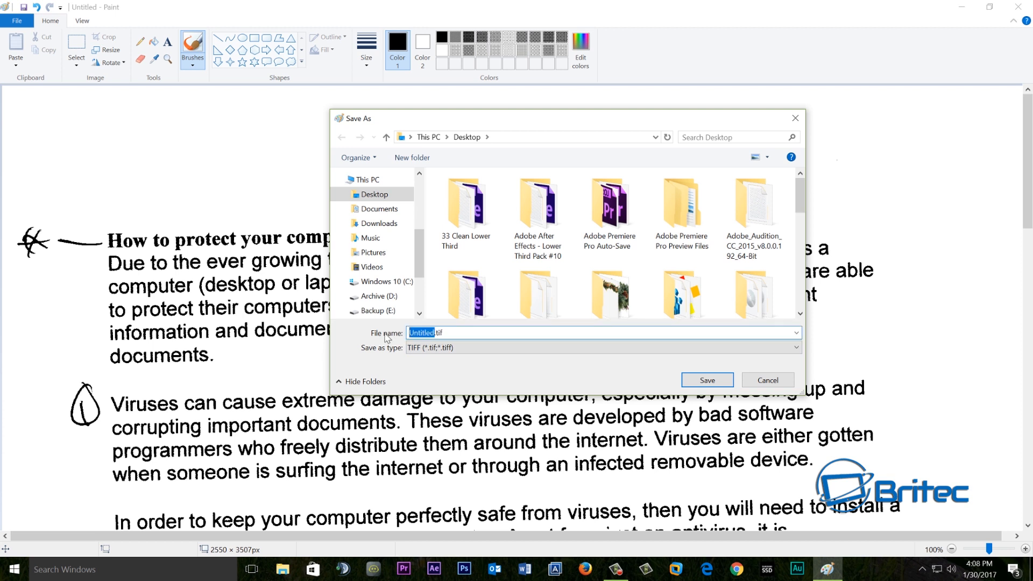
type("work.tif")
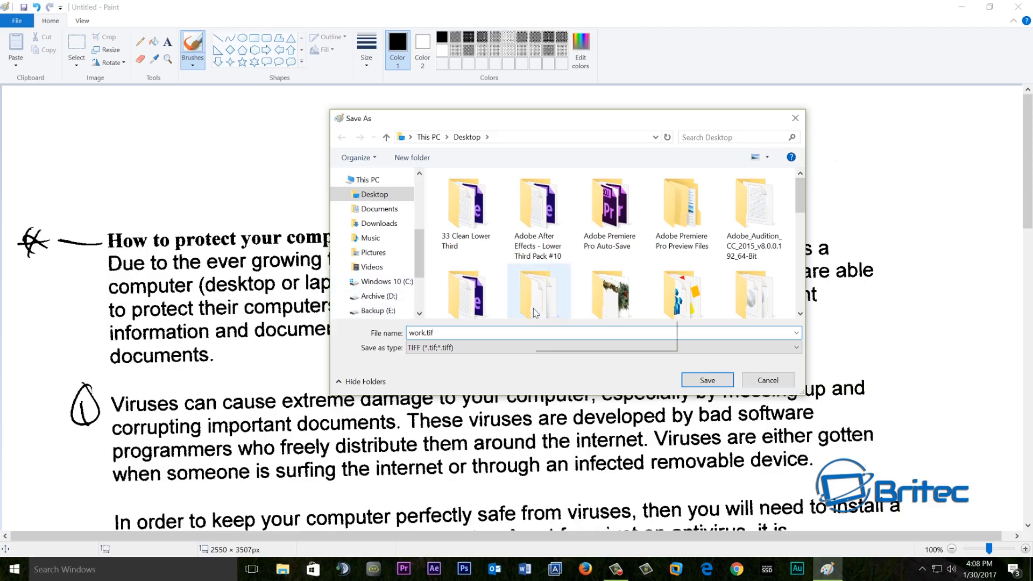
mouse_move(447, 298)
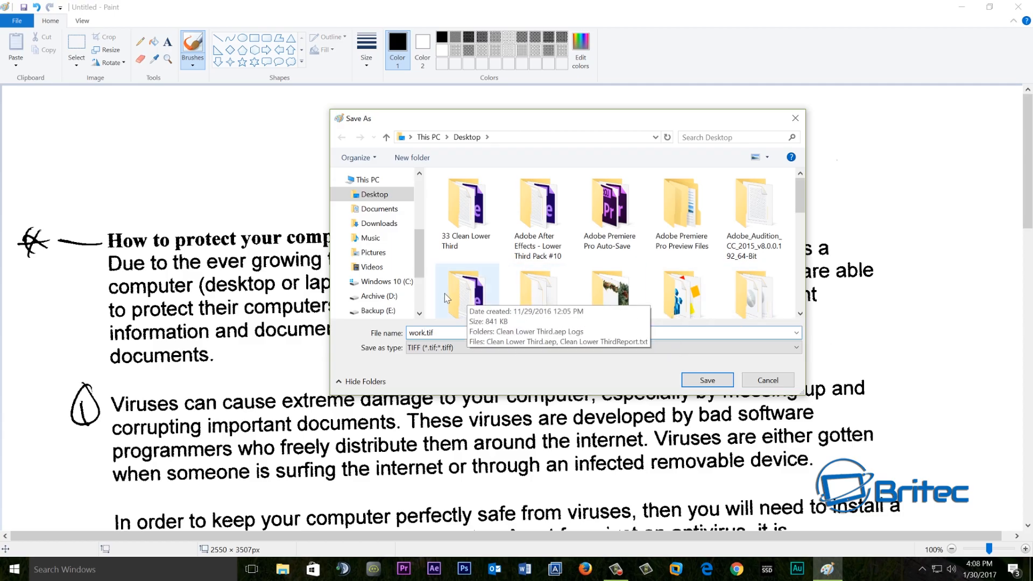
left_click(381, 311)
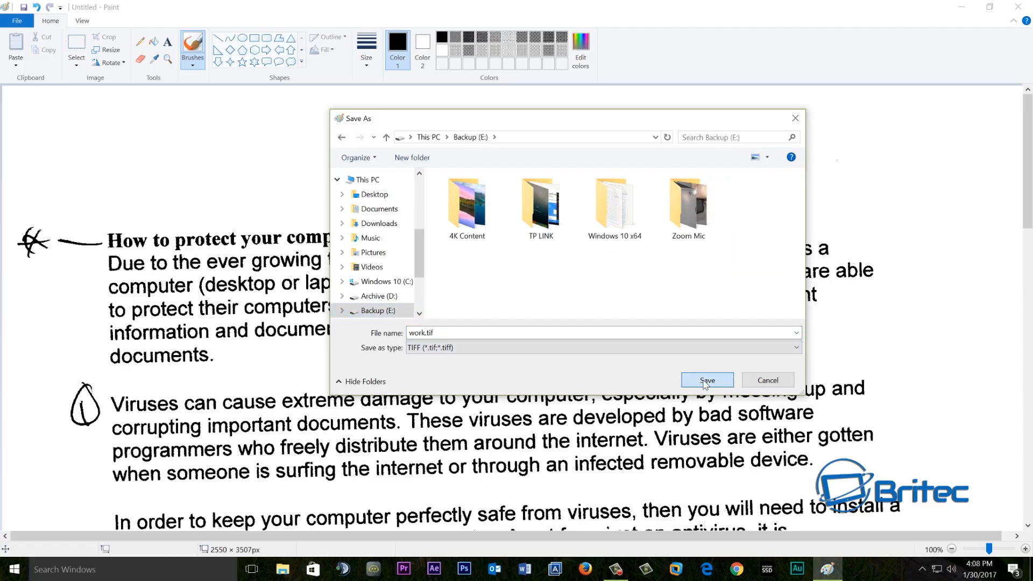
left_click(707, 380)
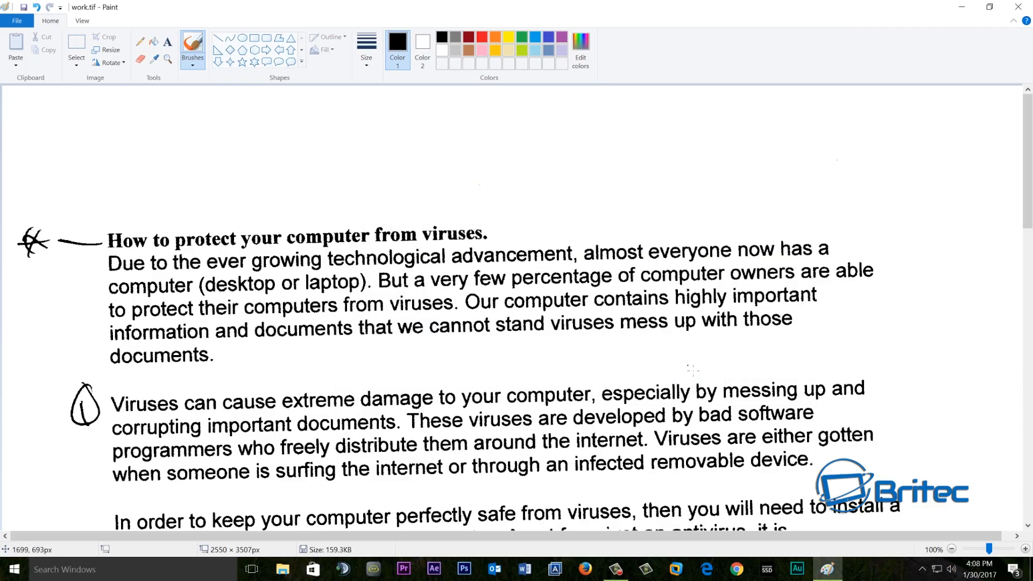
mouse_move(937, 140)
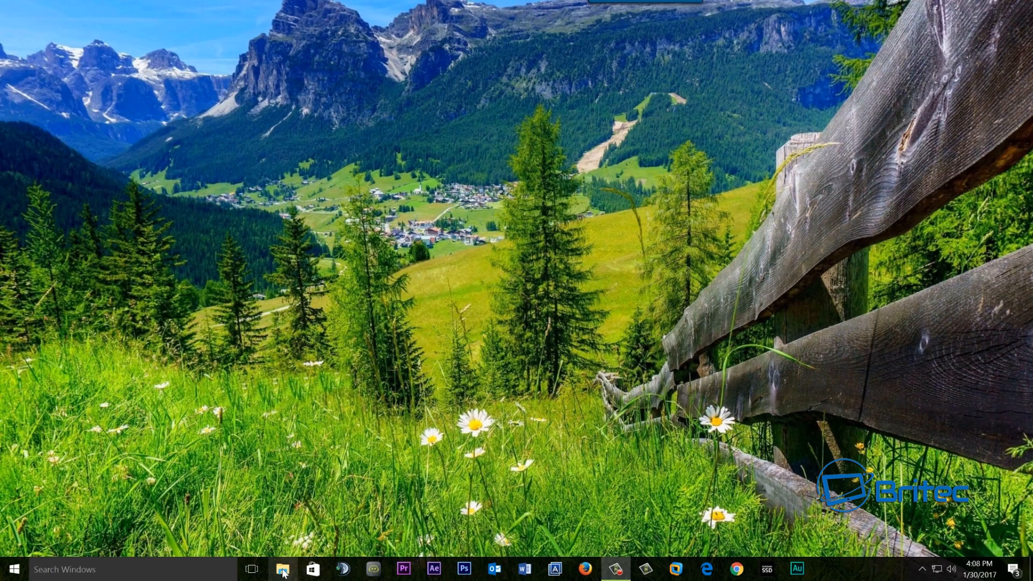
Step: Open Backup (E:) in File Explorer and select work.tif
left_click(281, 568)
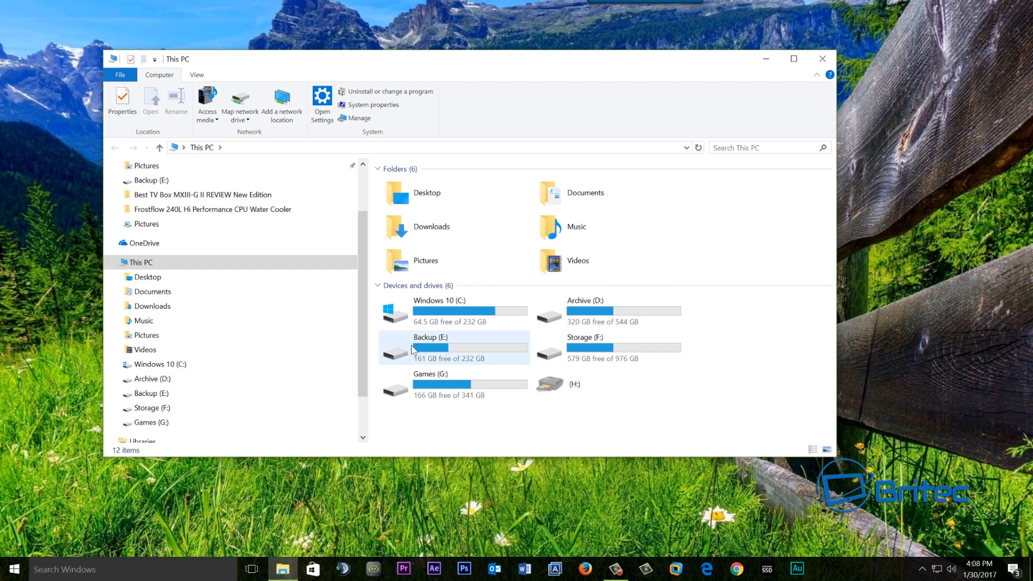
double_click(429, 337)
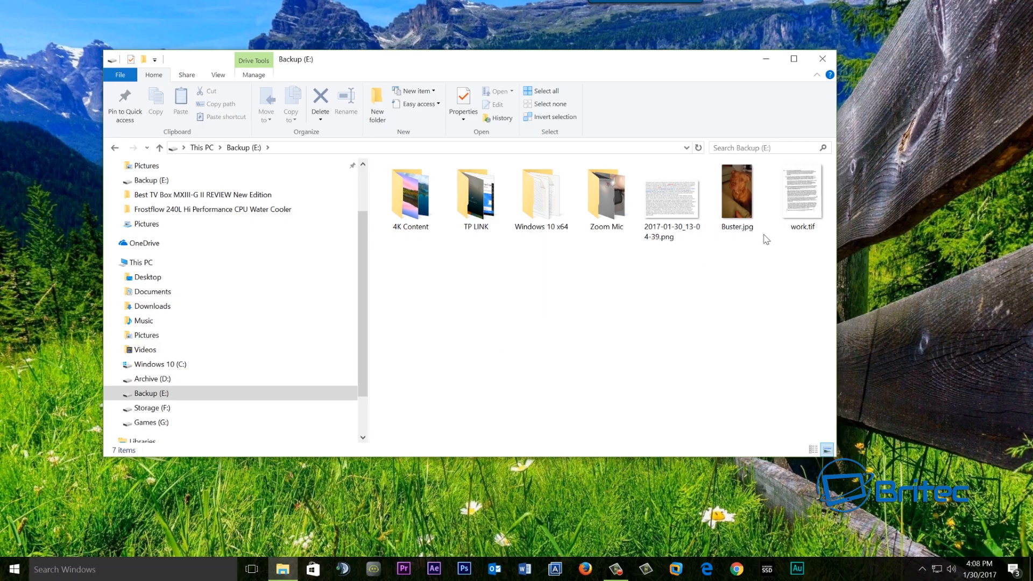
left_click(801, 191)
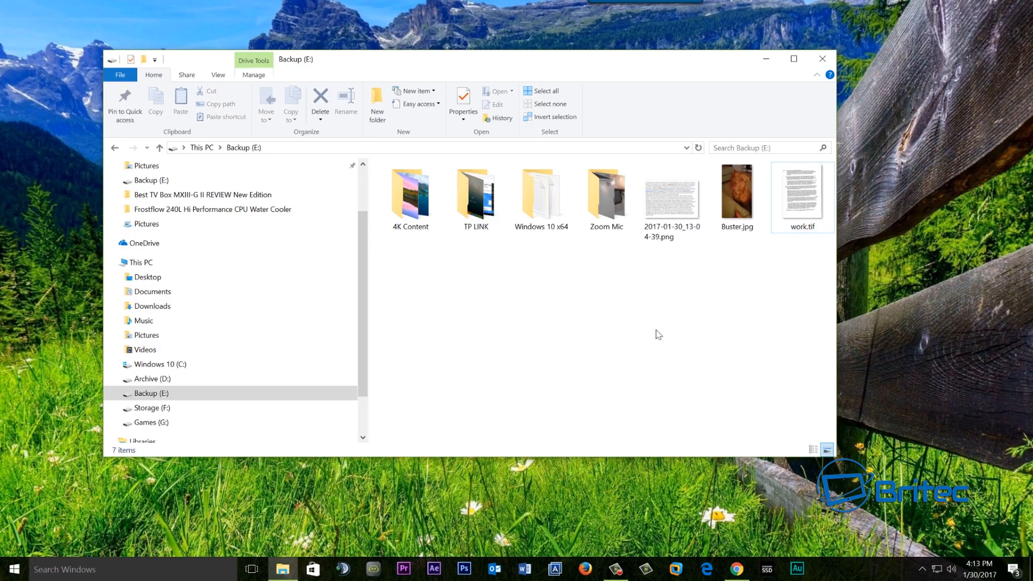
mouse_move(749, 532)
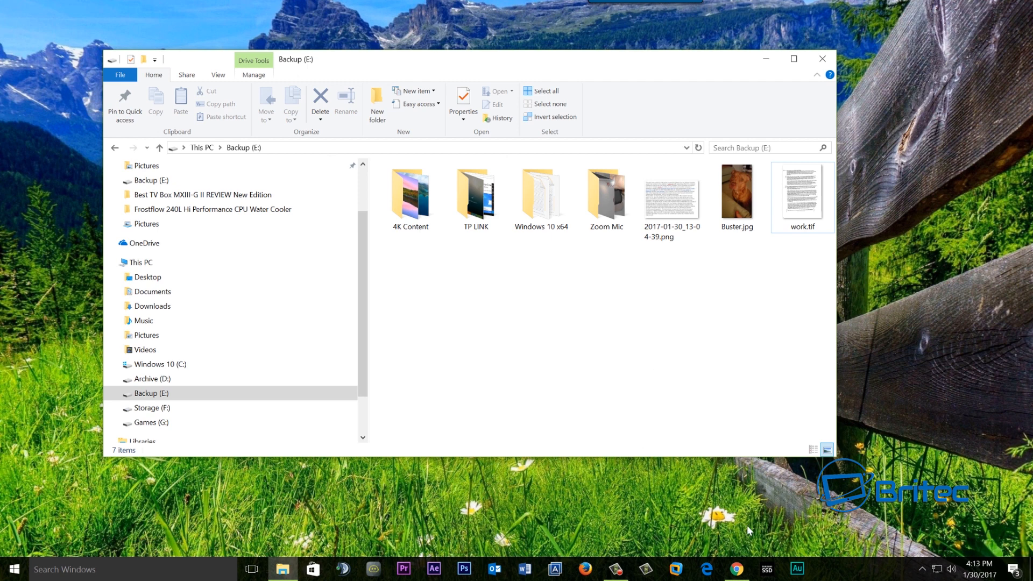
left_click(802, 198)
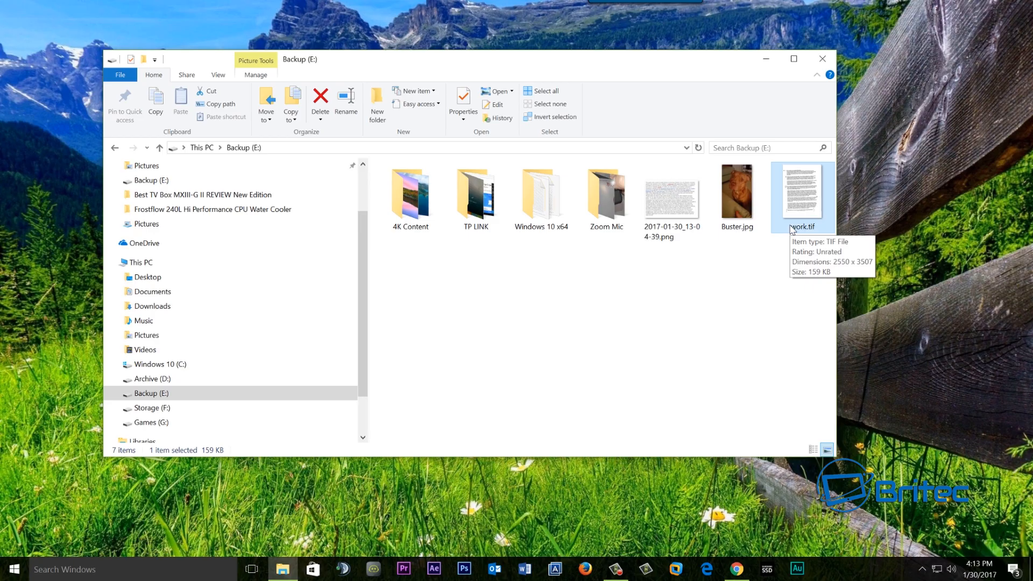
mouse_move(804, 206)
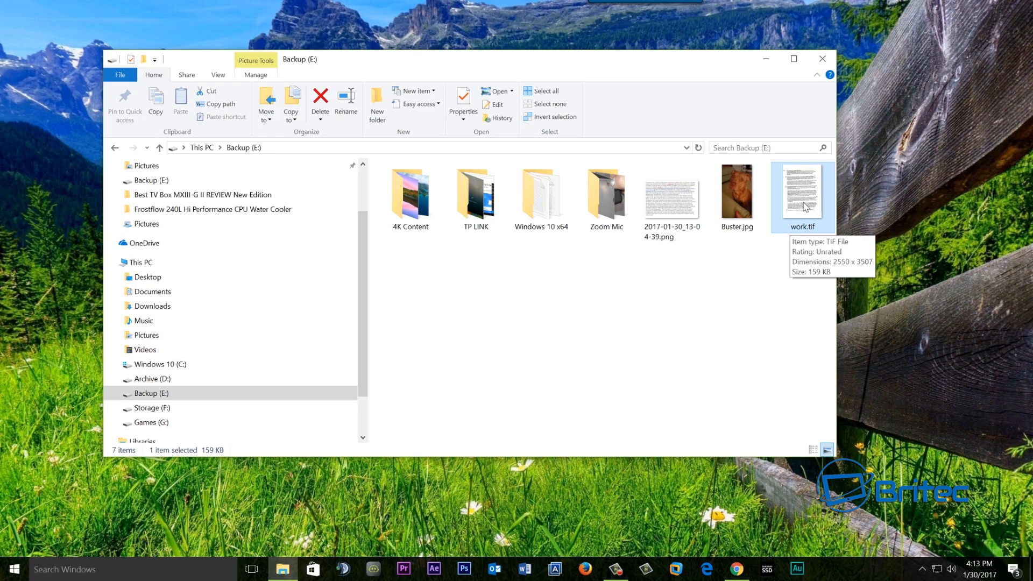
mouse_move(799, 218)
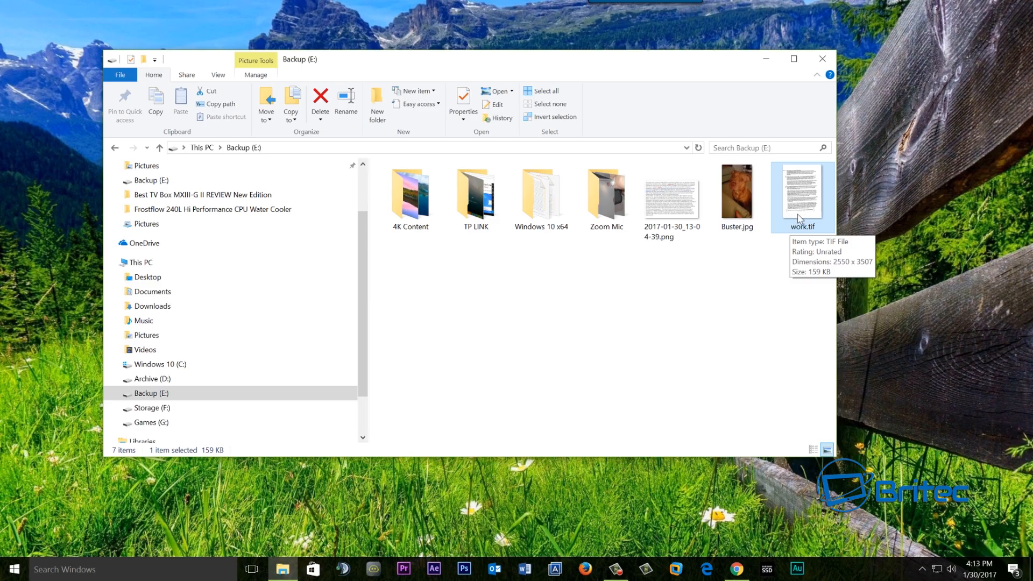
mouse_move(737, 575)
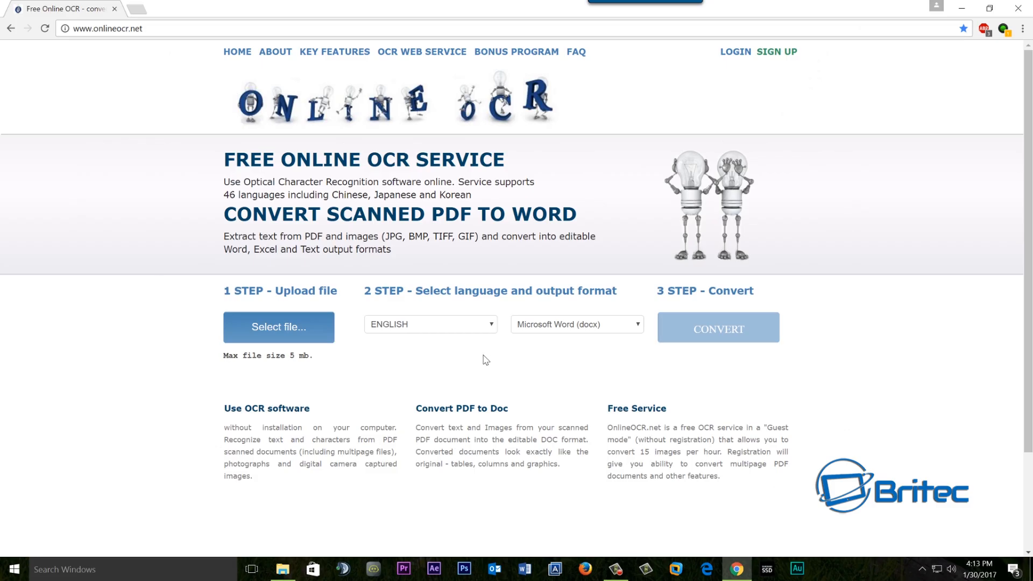
mouse_move(282, 330)
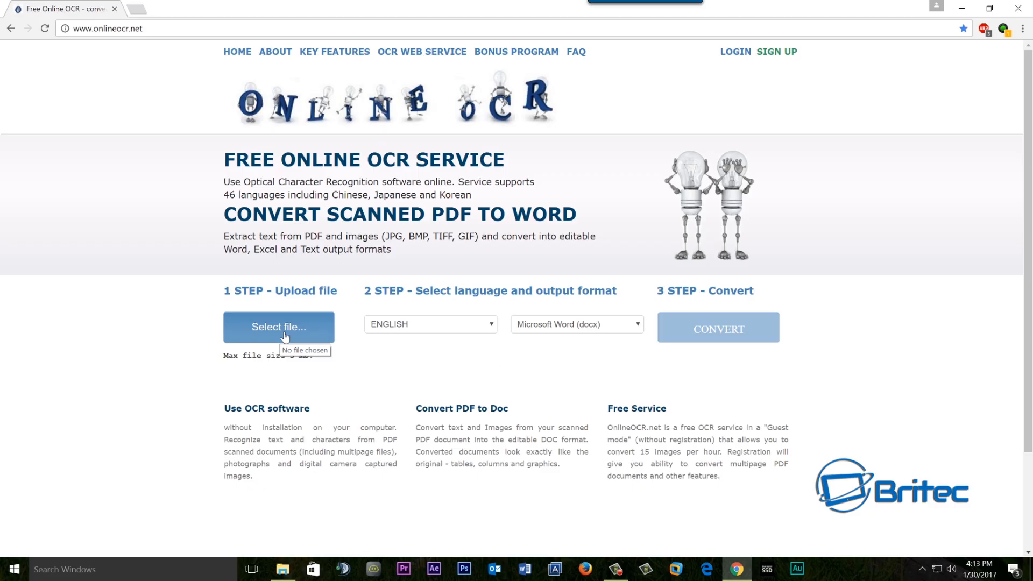
mouse_move(361, 386)
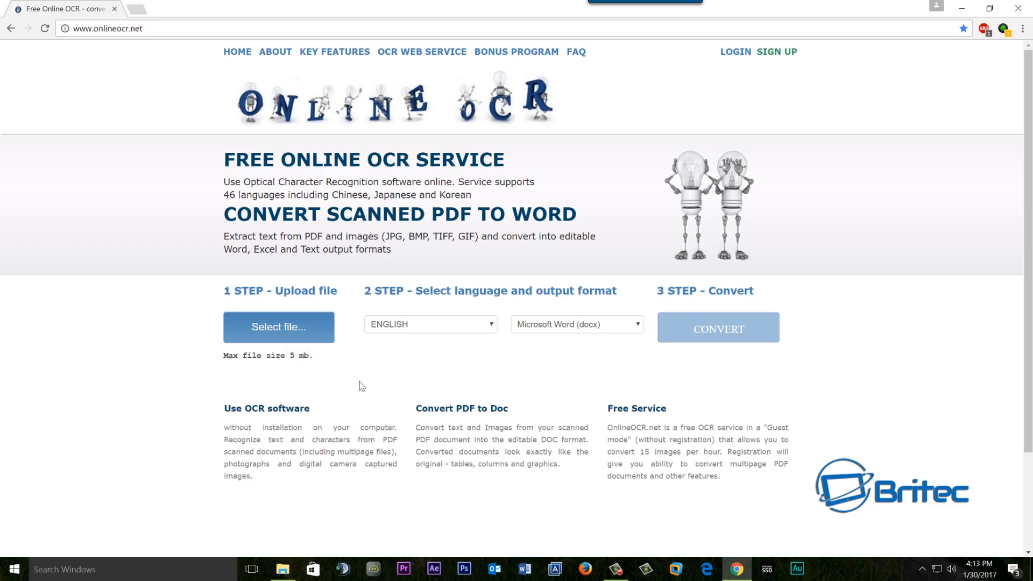
mouse_move(356, 382)
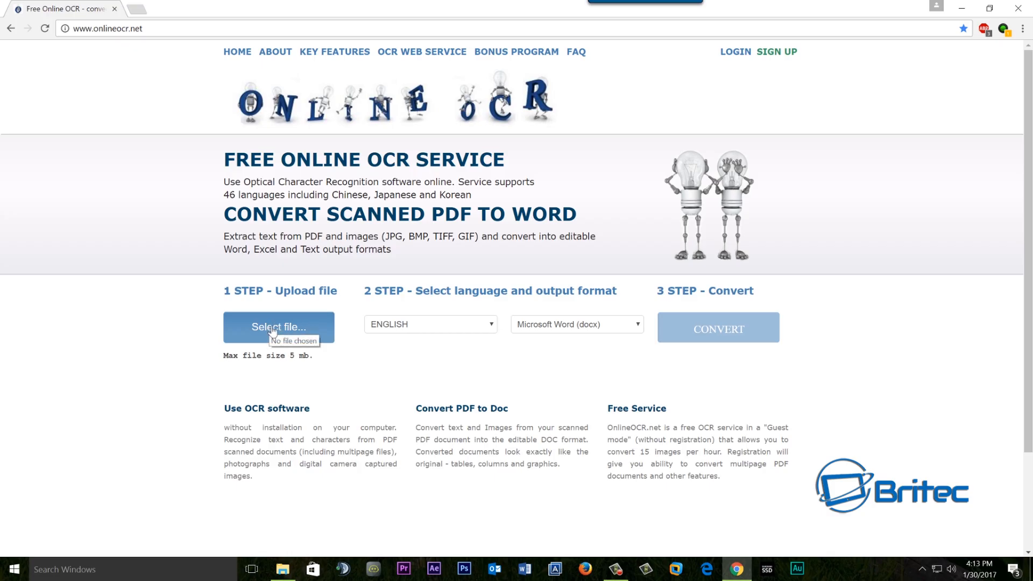
mouse_move(336, 362)
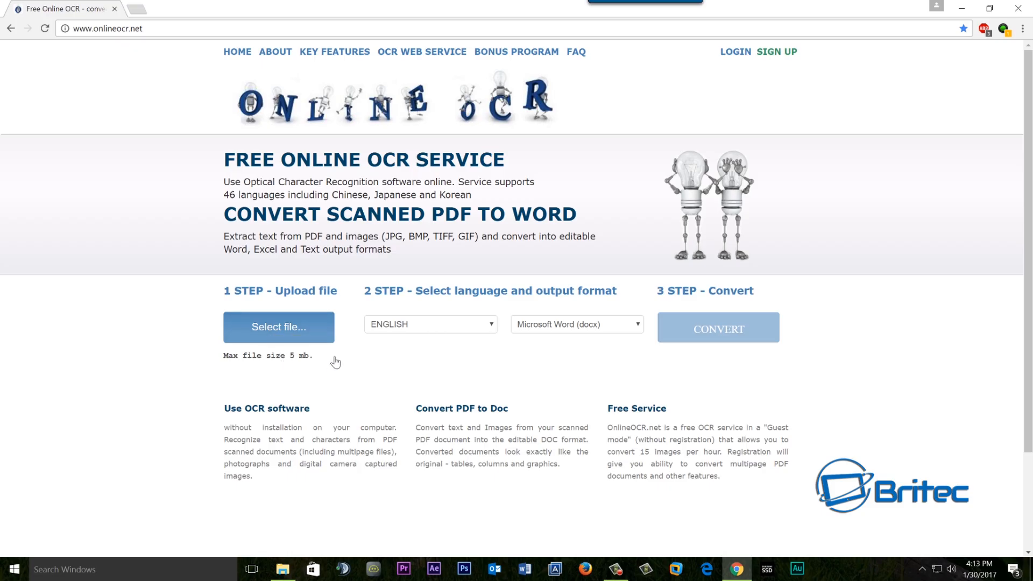
mouse_move(320, 363)
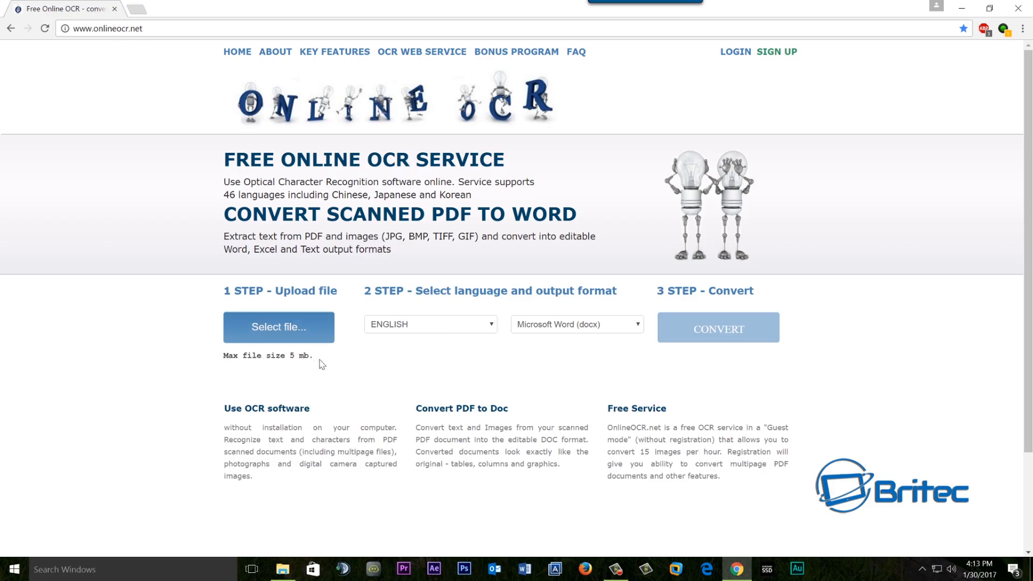
mouse_move(266, 339)
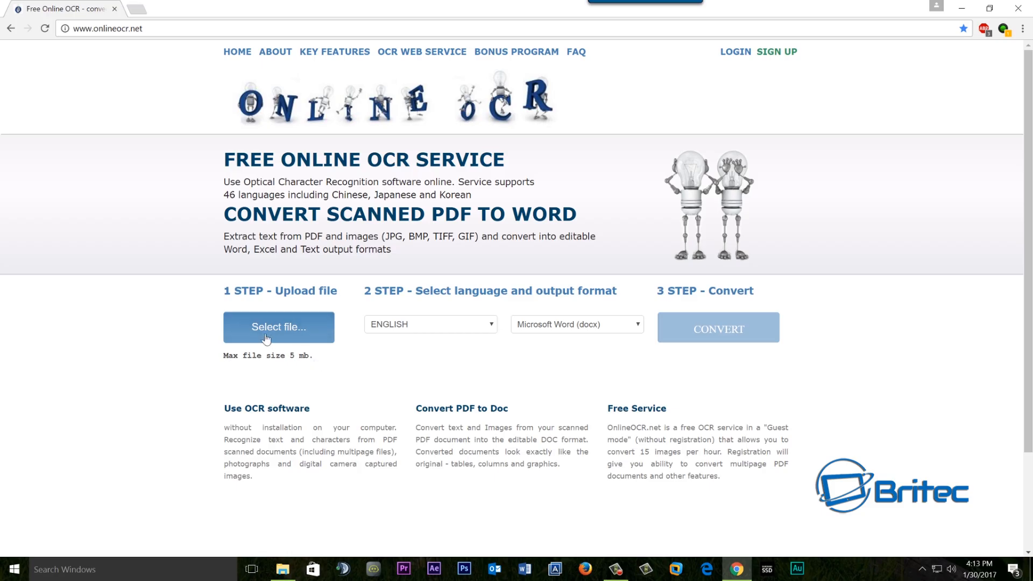
mouse_move(318, 379)
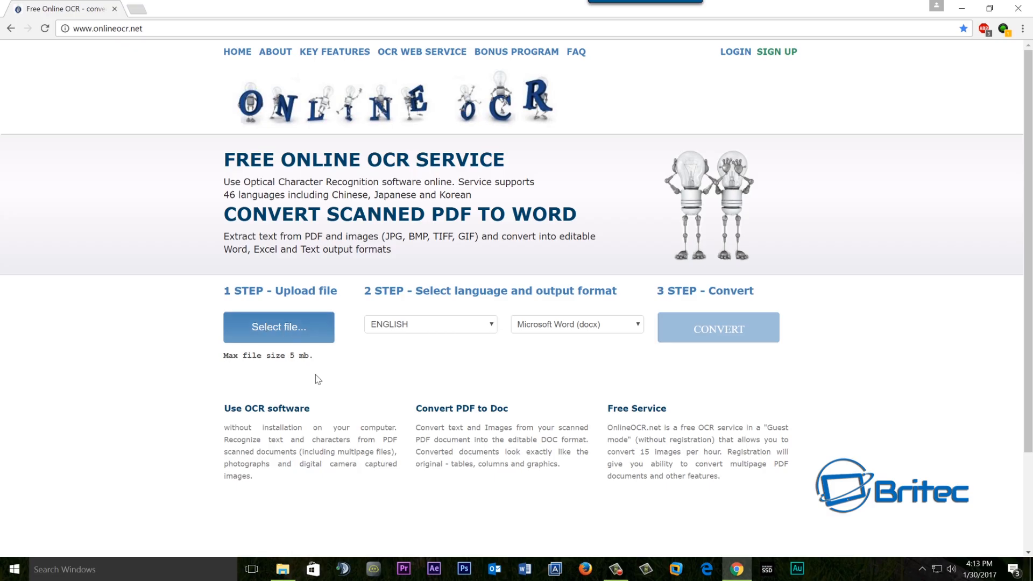
mouse_move(466, 332)
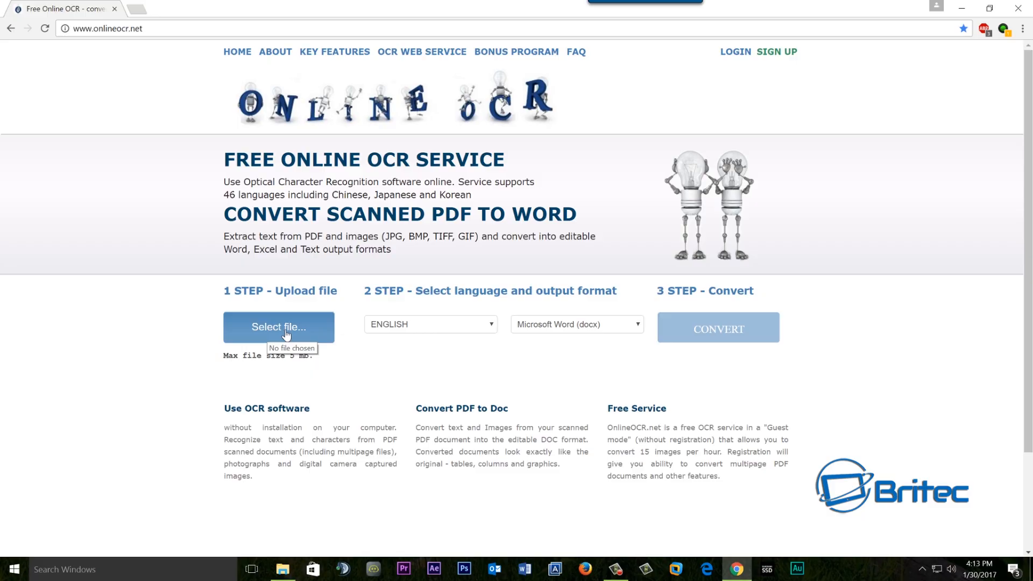
mouse_move(547, 333)
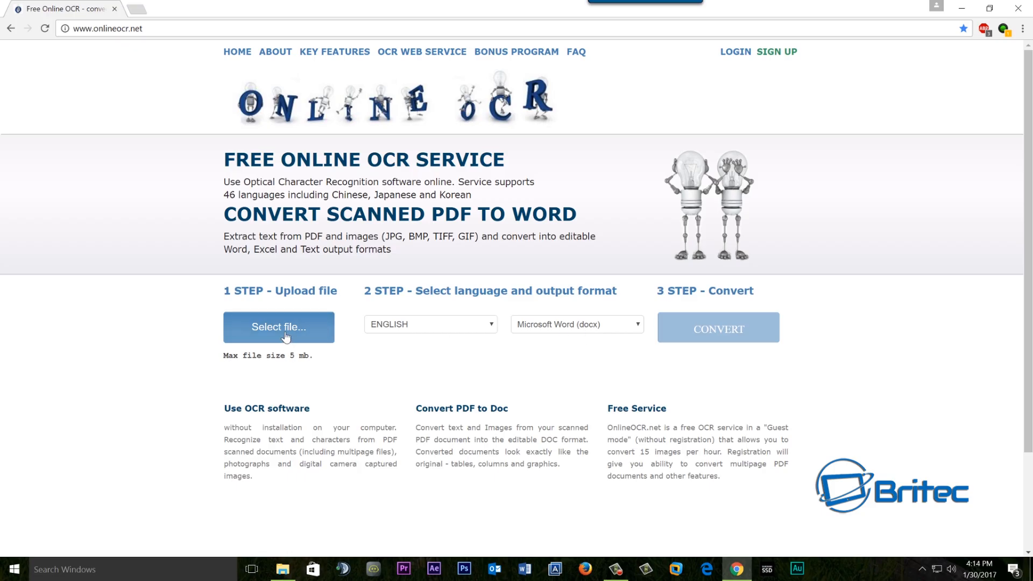
Step: Upload work.tif from Backup (E:) to OnlineOCR
left_click(278, 327)
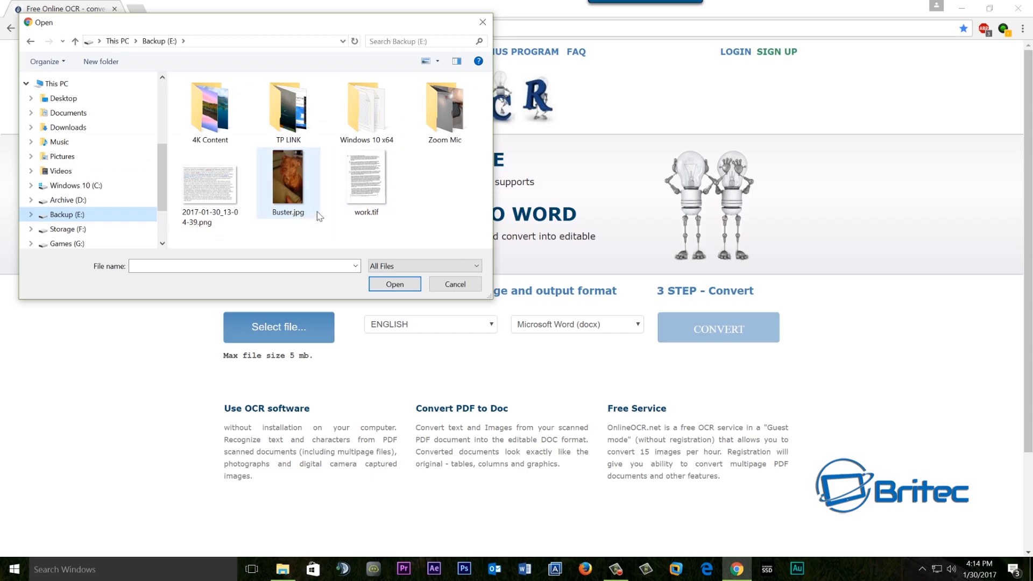
left_click(366, 180)
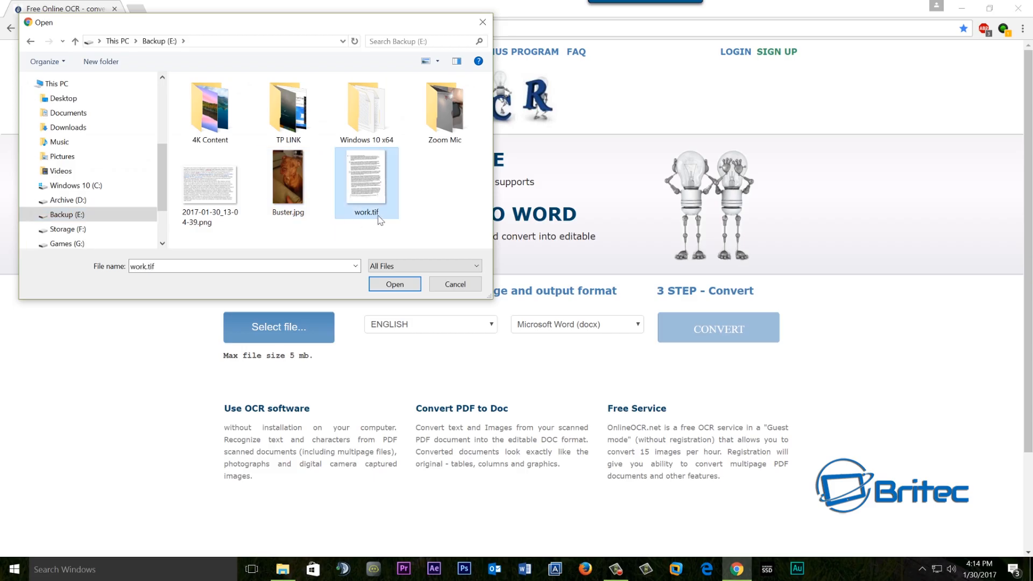
left_click(394, 284)
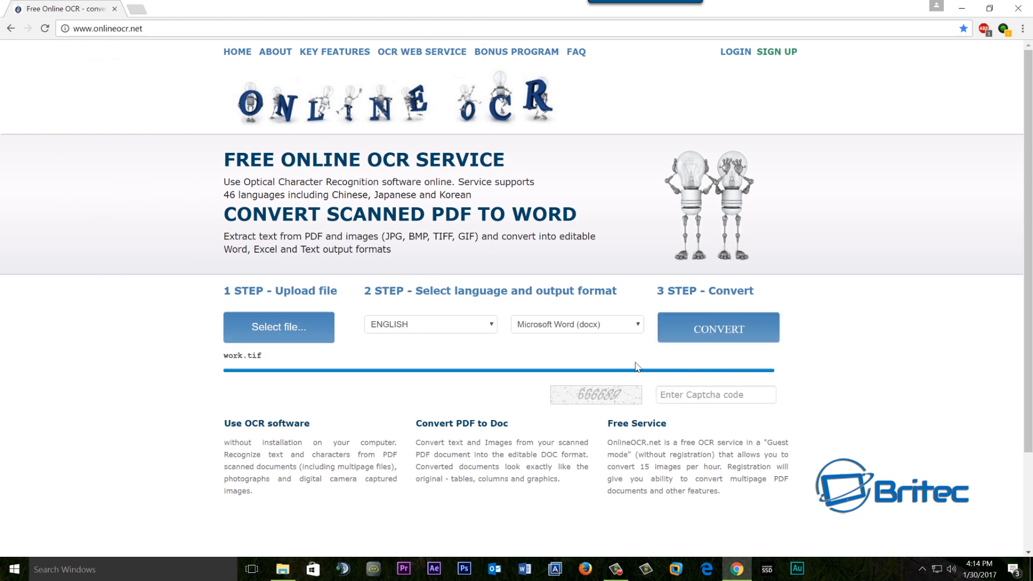
Step: Enter captcha code 666 and convert work.tif to a Word document
left_click(716, 394)
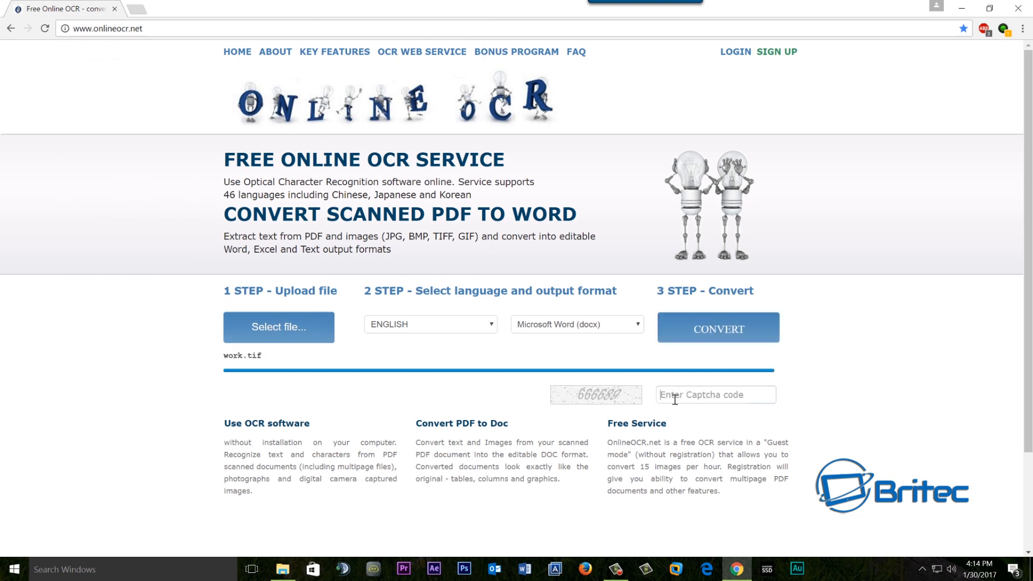
left_click(716, 394)
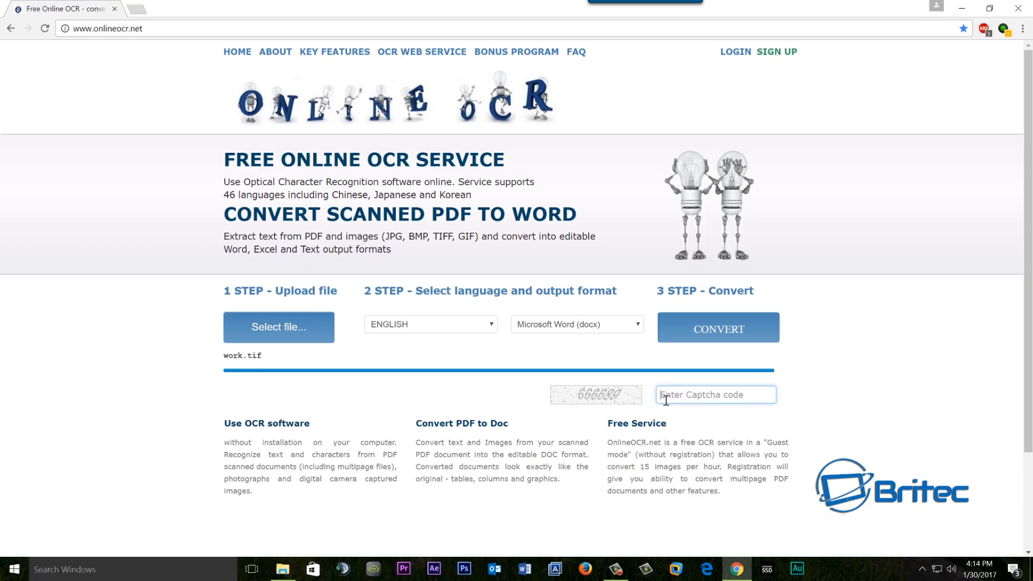
type("666689")
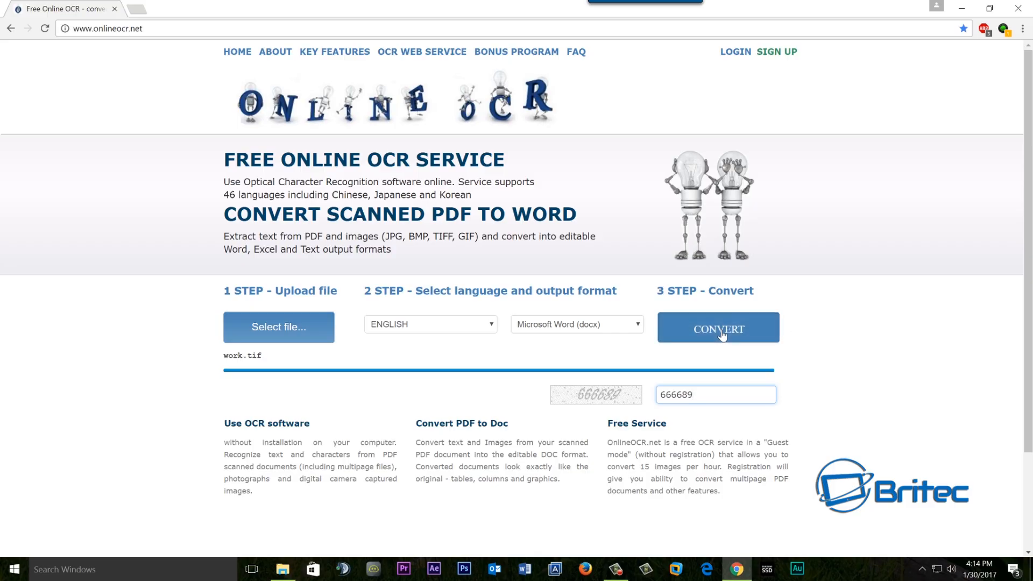
left_click(718, 328)
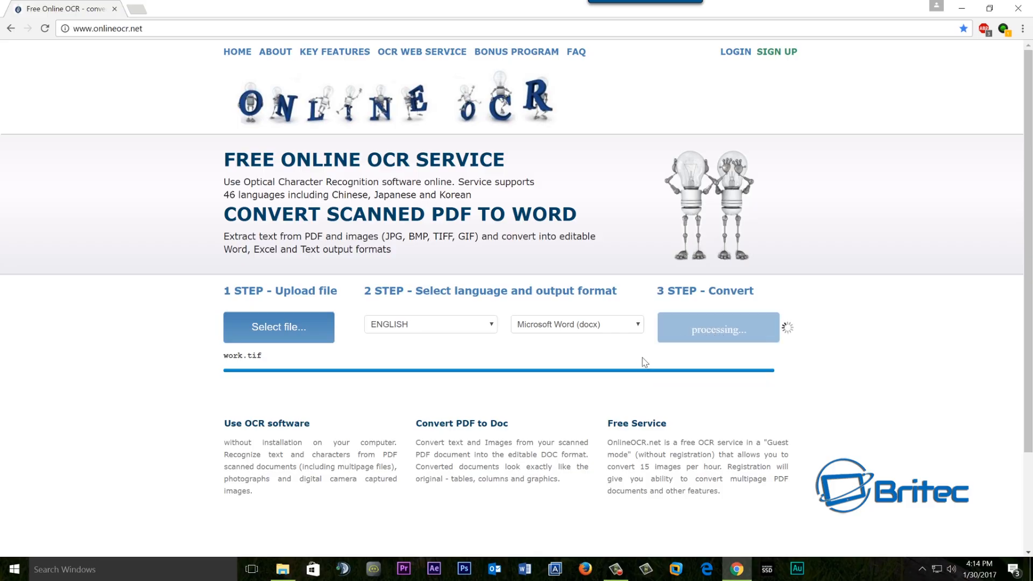
mouse_move(639, 365)
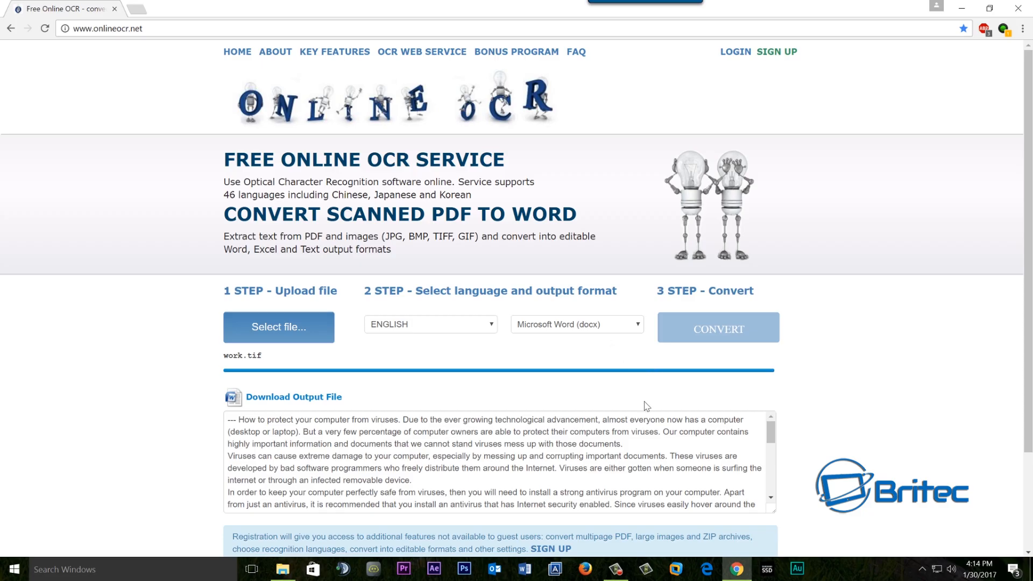
Step: Download 091409_work.docx and open it in Word
scroll("down", 3)
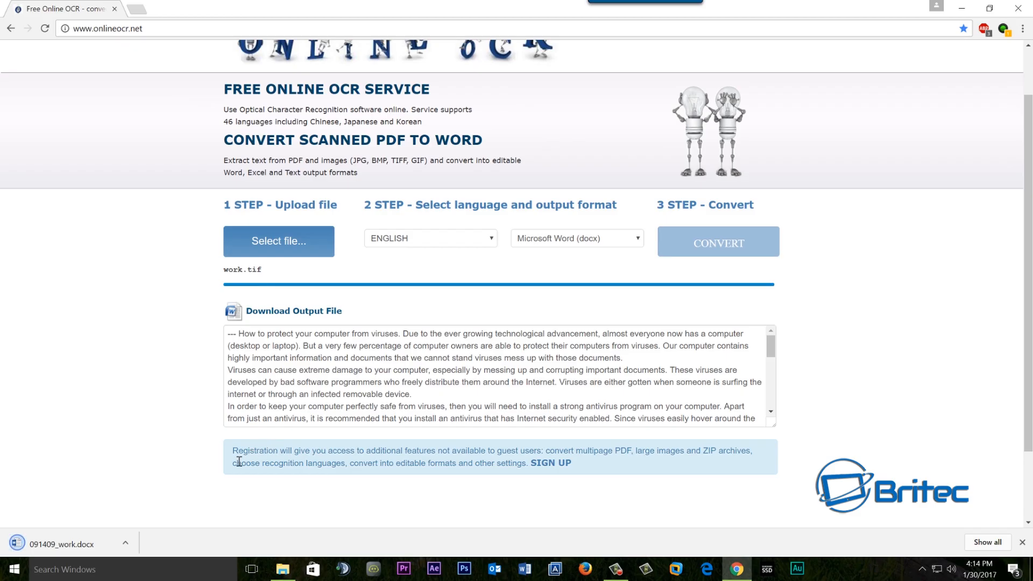
mouse_move(230, 481)
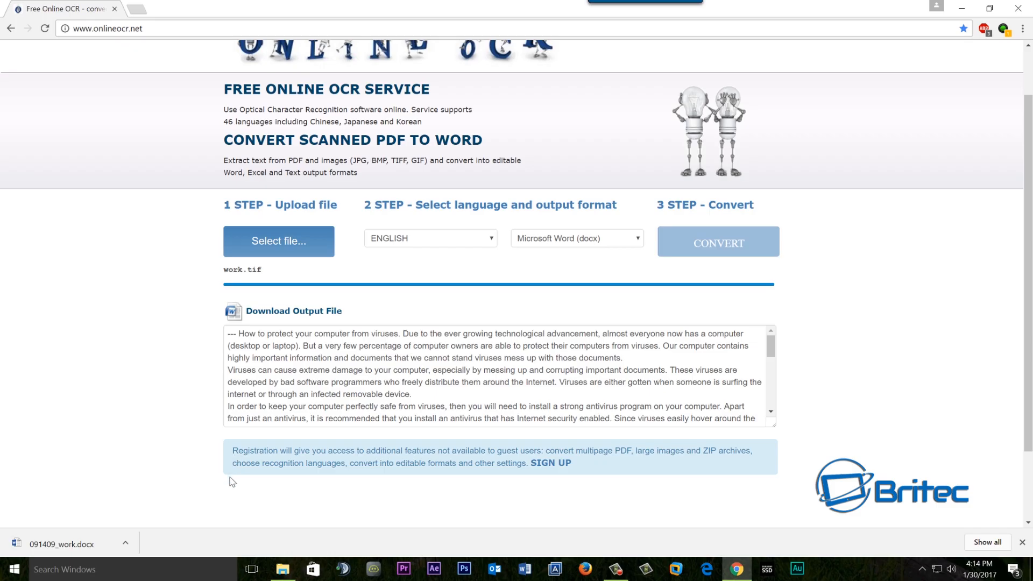
mouse_move(708, 296)
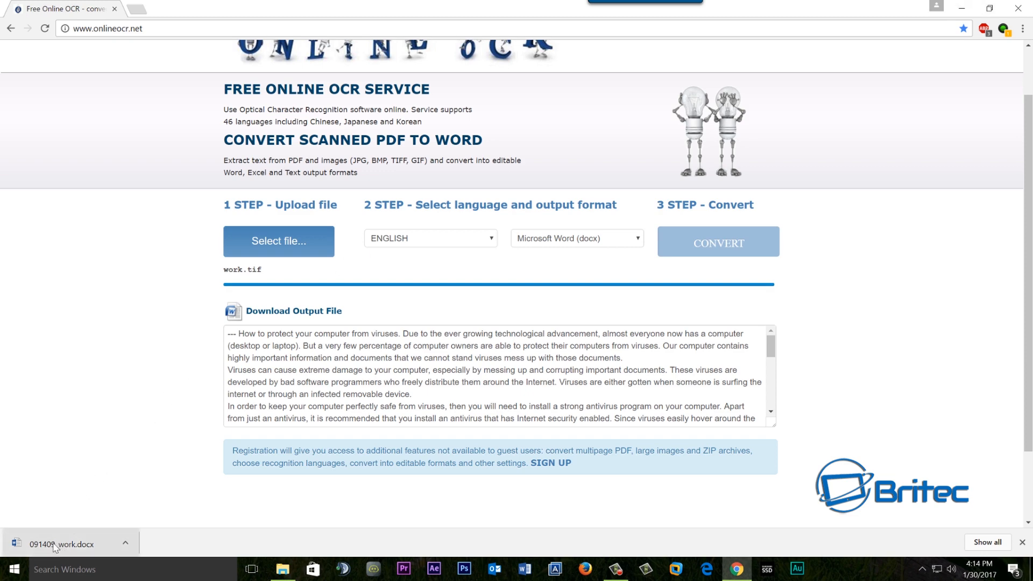
left_click(57, 544)
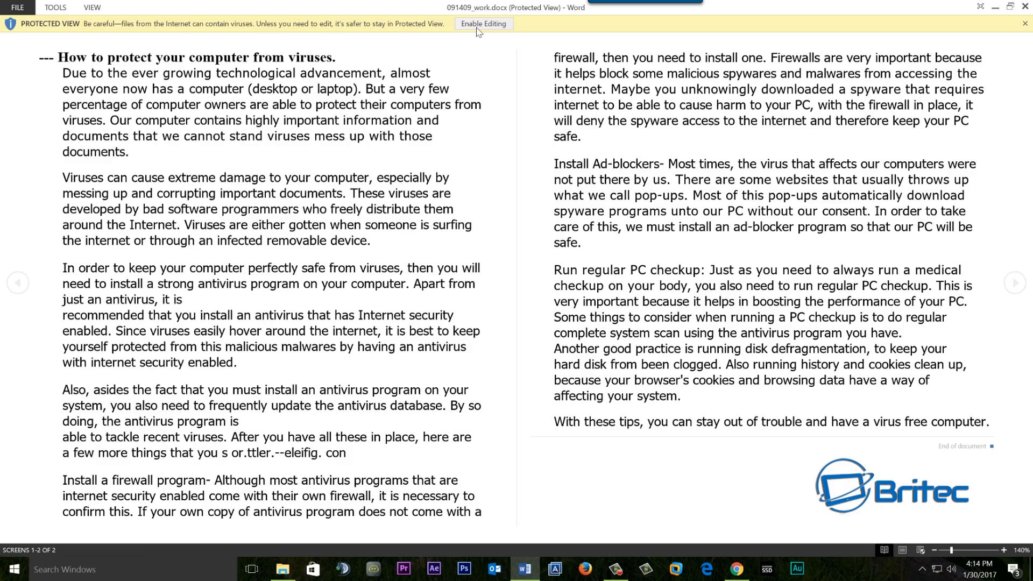
Step: Enable editing of the downloaded document and scroll through its text
left_click(484, 23)
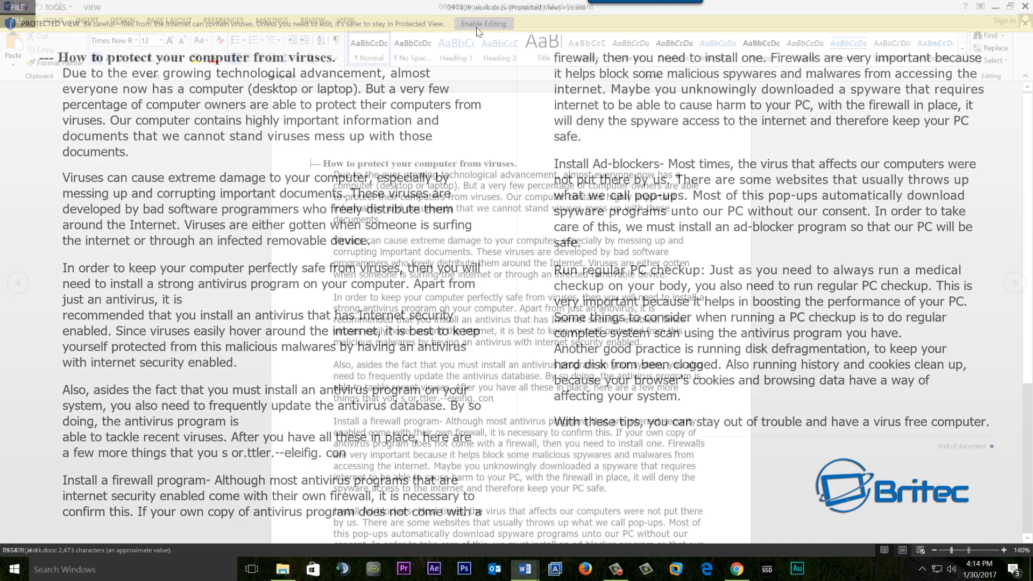
left_click(483, 23)
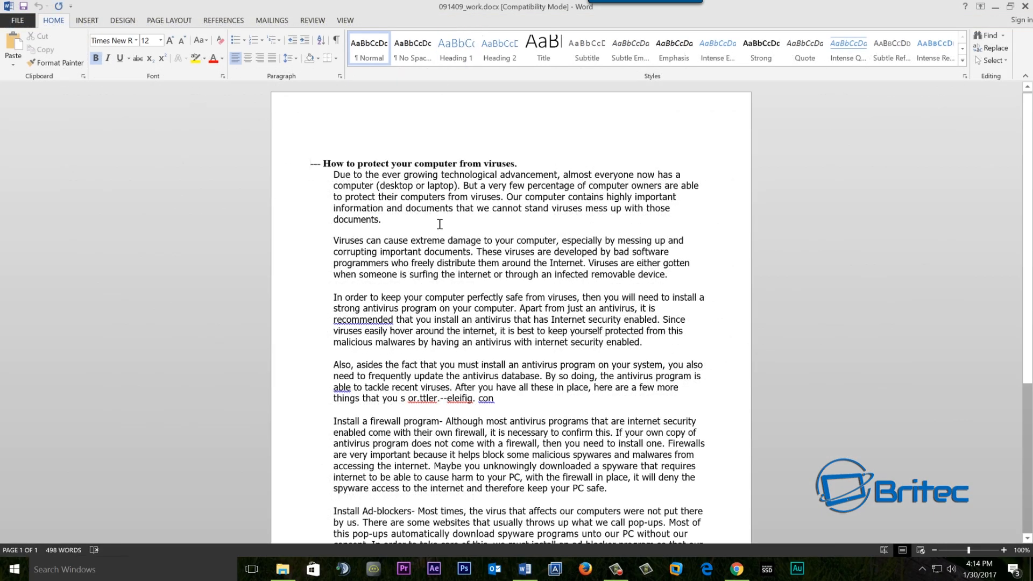
scroll("down", 3)
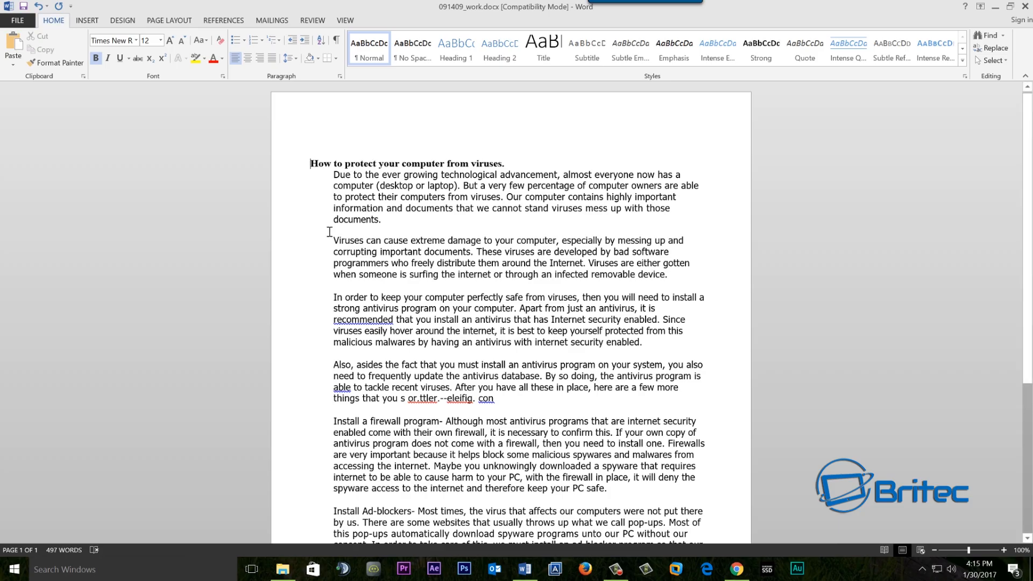
mouse_move(320, 166)
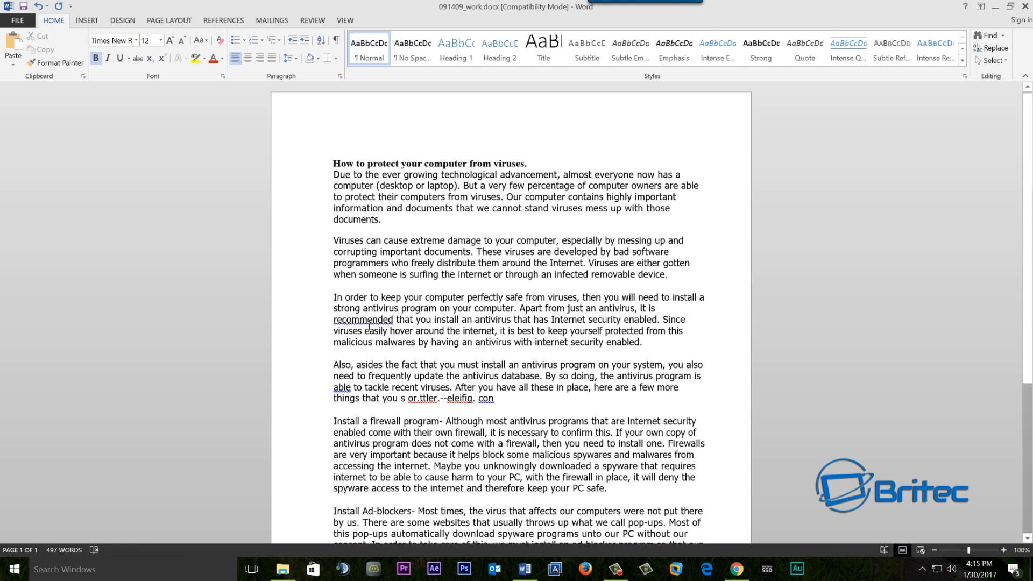
Step: Review the document, then close Word choosing Don't Save
right_click(362, 320)
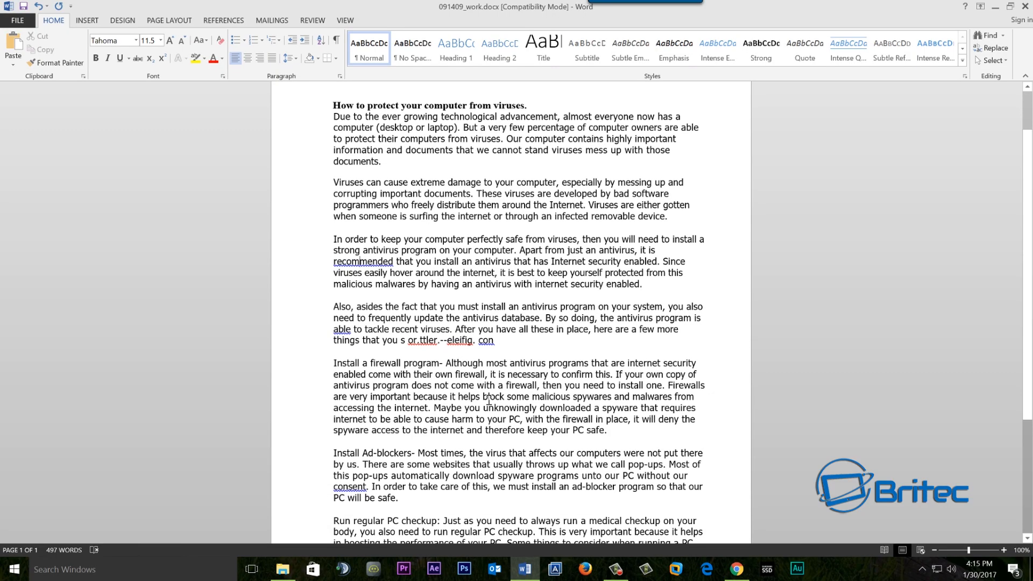
scroll("down", 3)
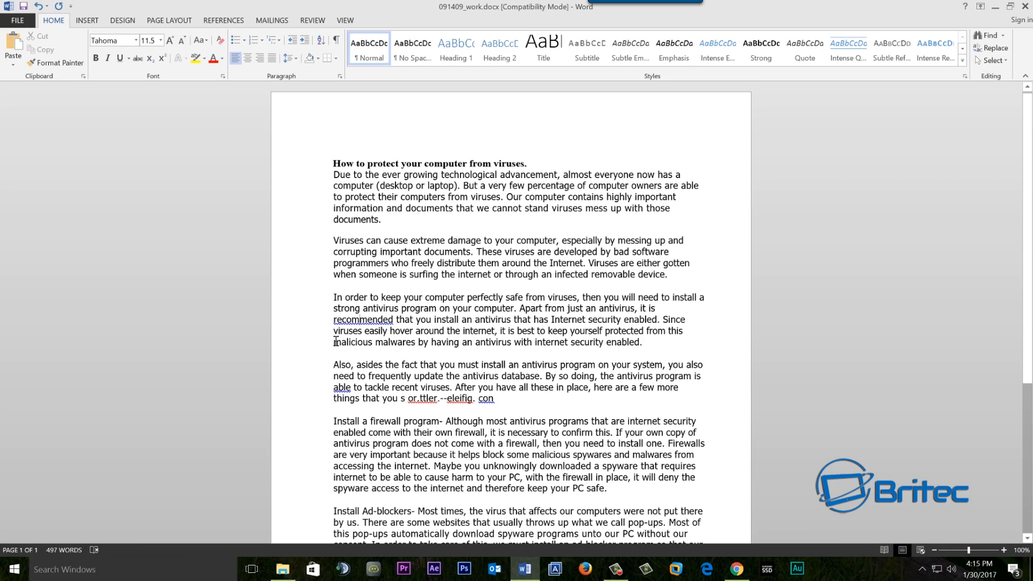
mouse_move(319, 273)
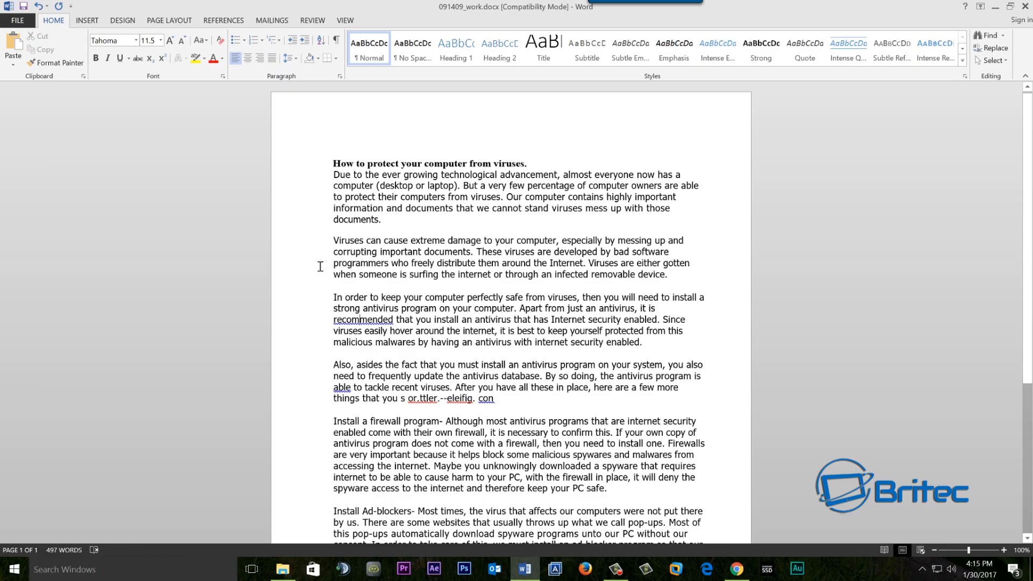
mouse_move(316, 270)
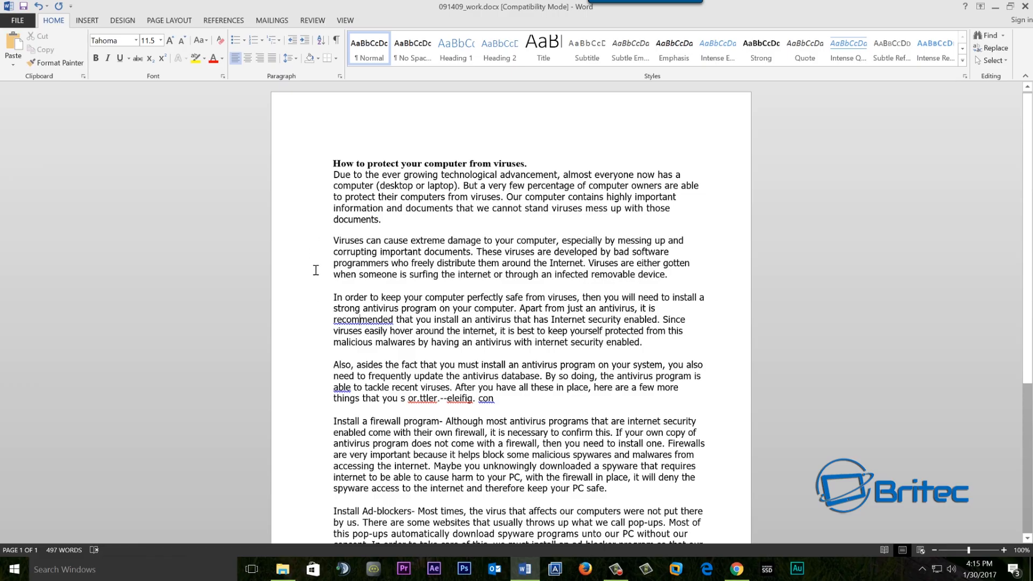
mouse_move(315, 276)
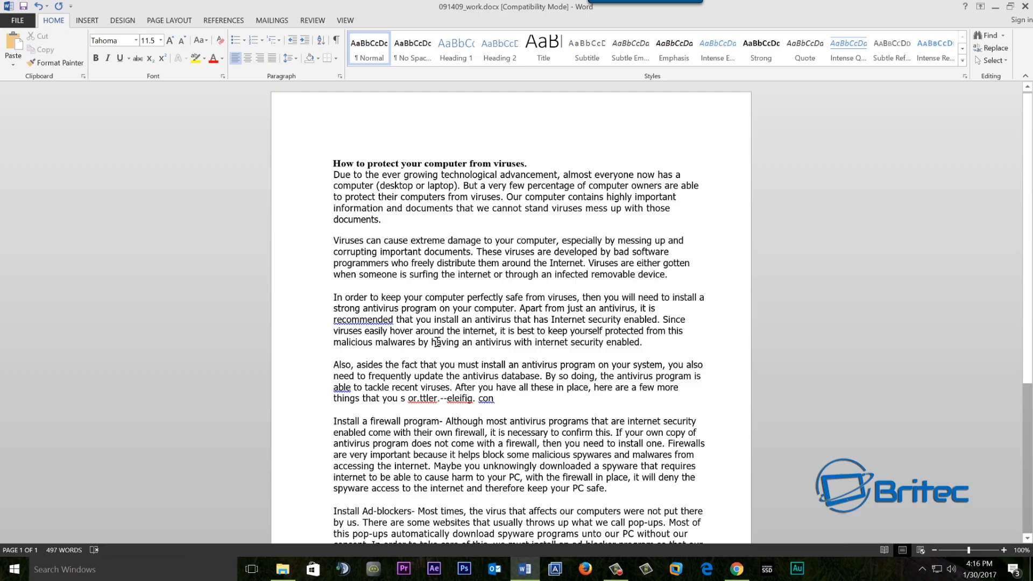
mouse_move(476, 282)
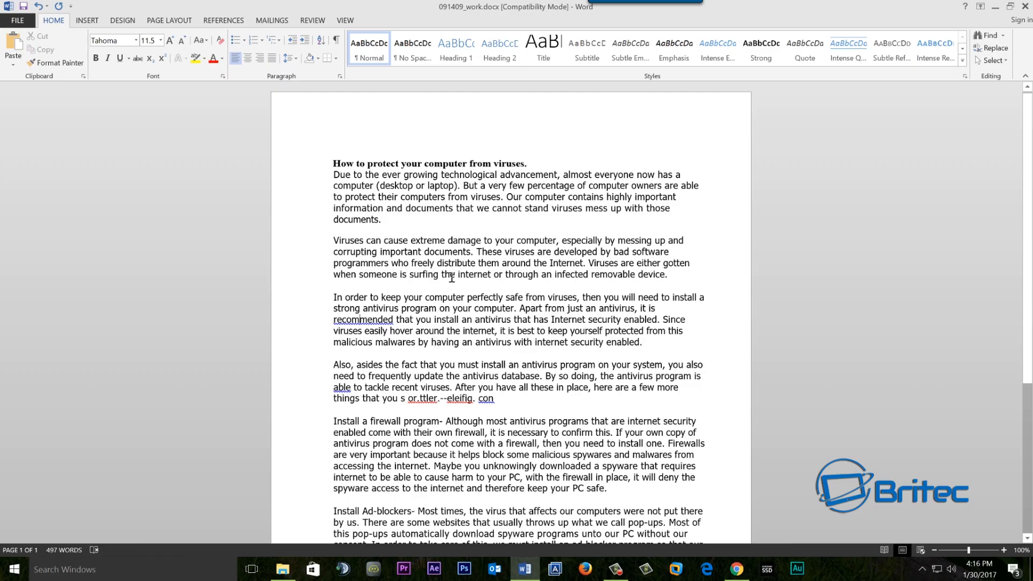
mouse_move(739, 255)
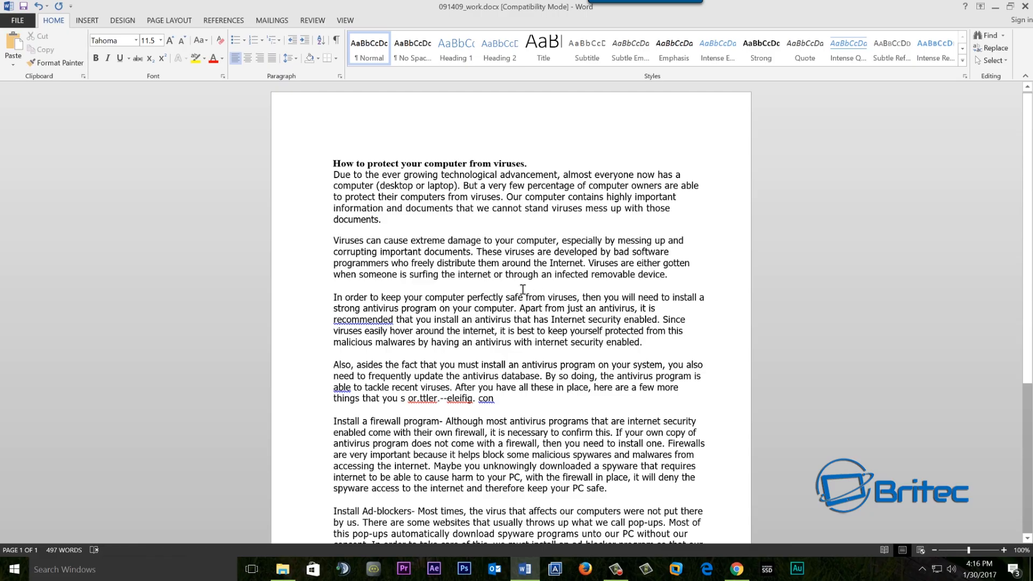
mouse_move(443, 332)
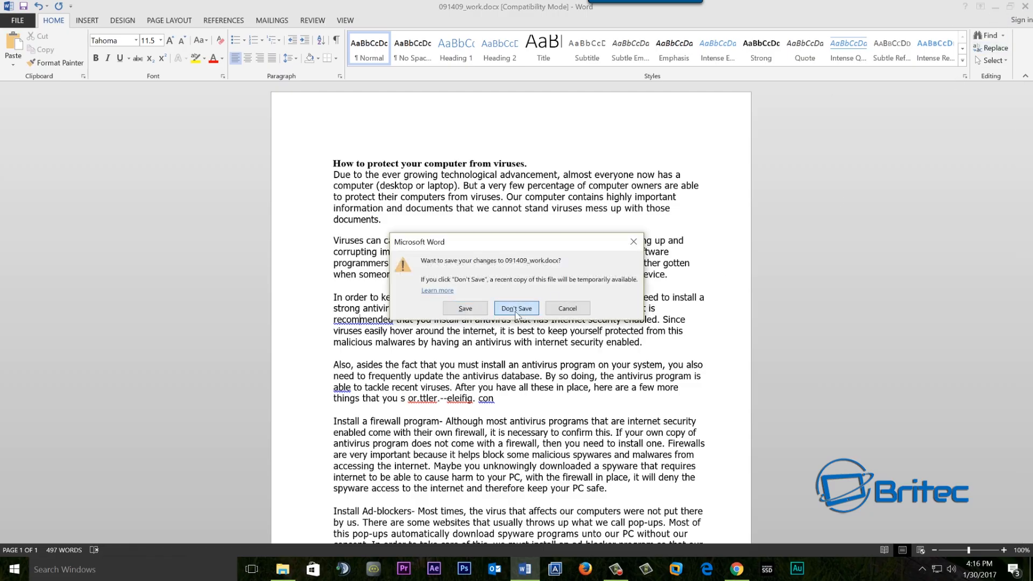
left_click(516, 307)
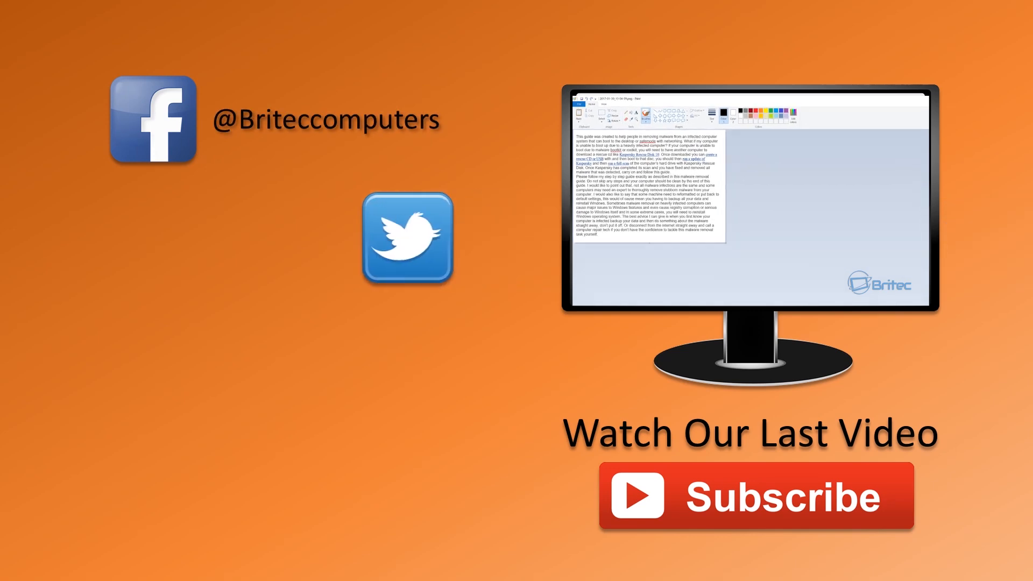